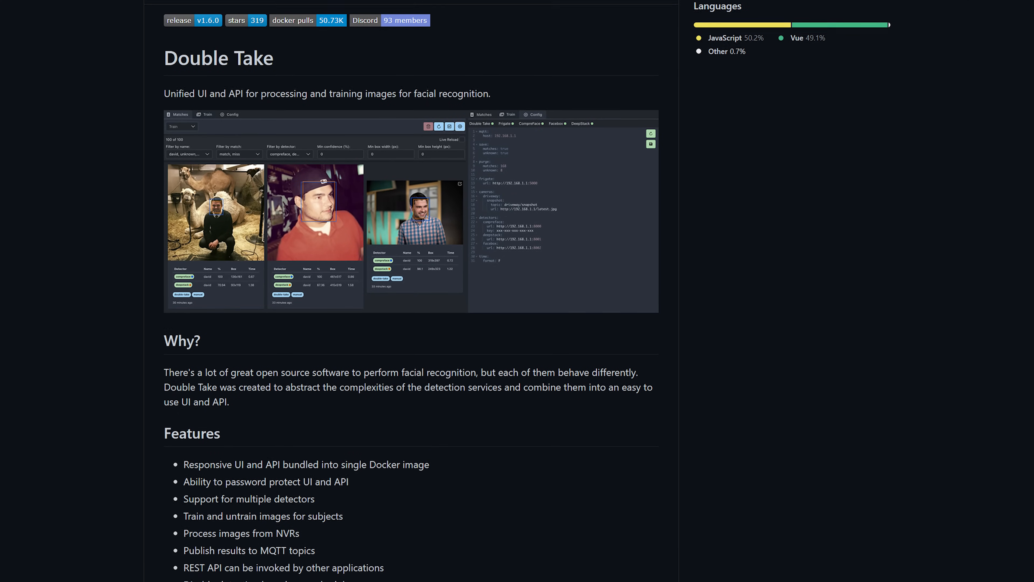
Step: Upload the five selected training images and reprocess the unknown back_garden snapshot match
scroll(down, 3)
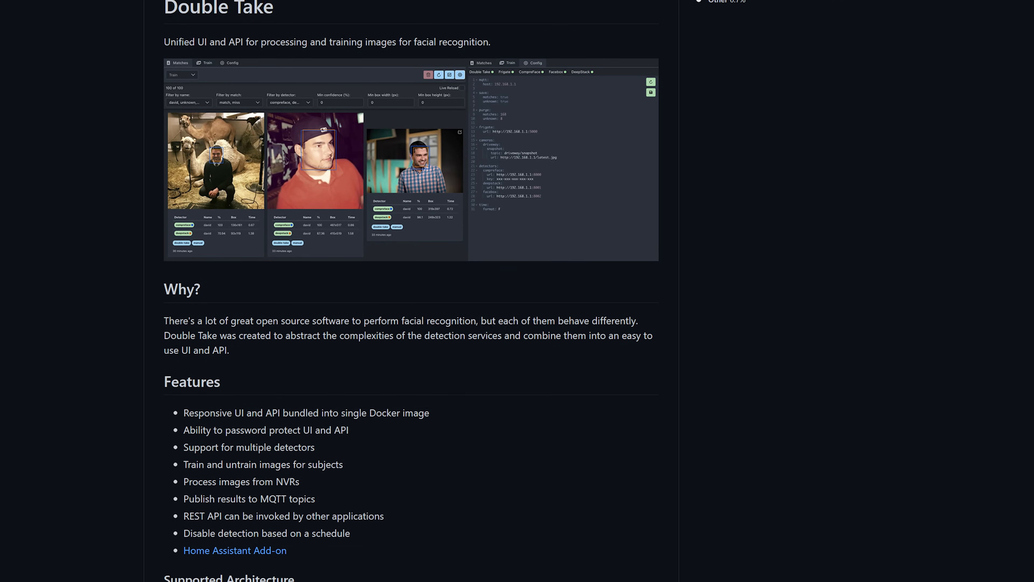
scroll(down, 3)
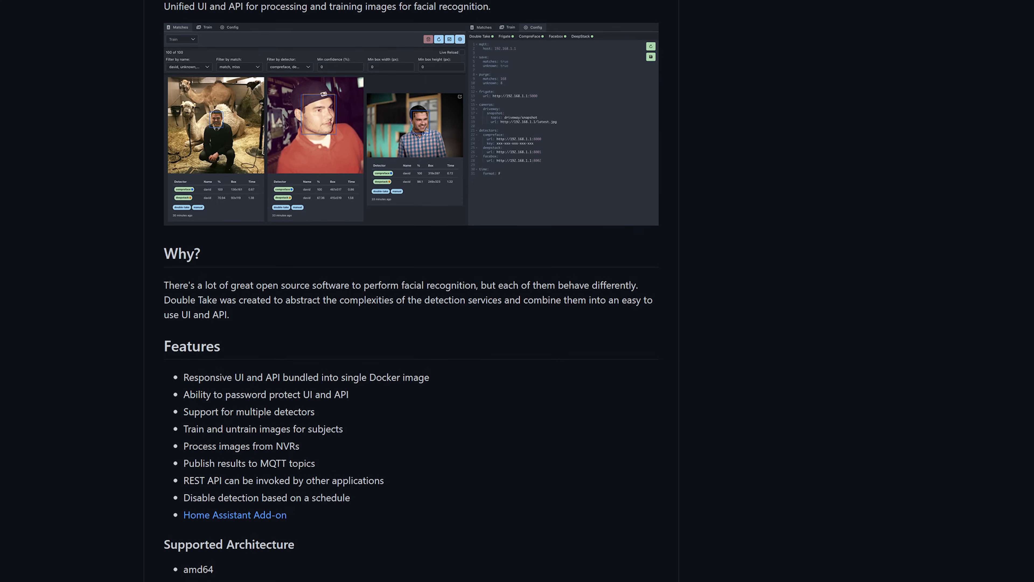
scroll(down, 3)
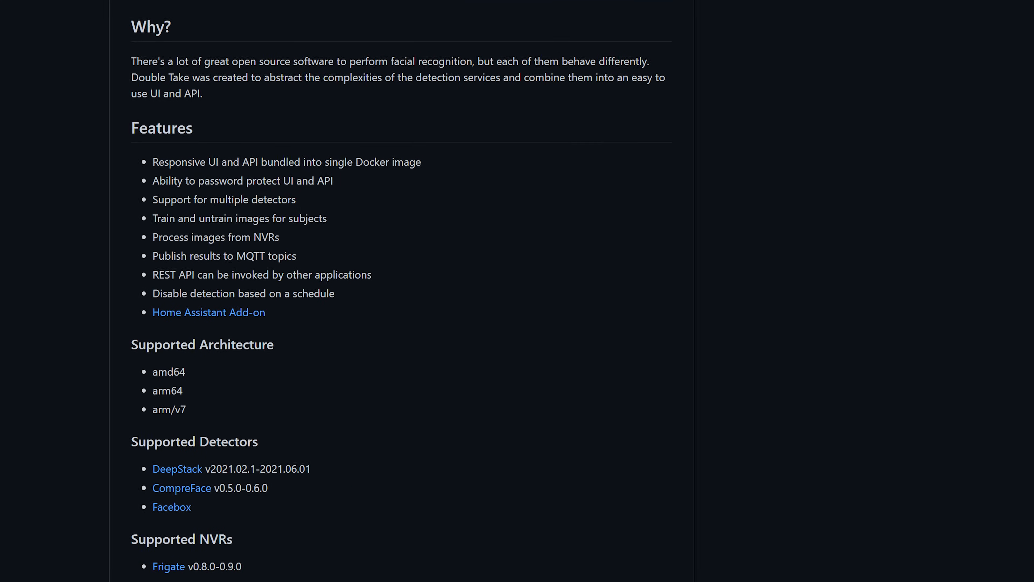
scroll(down, 3)
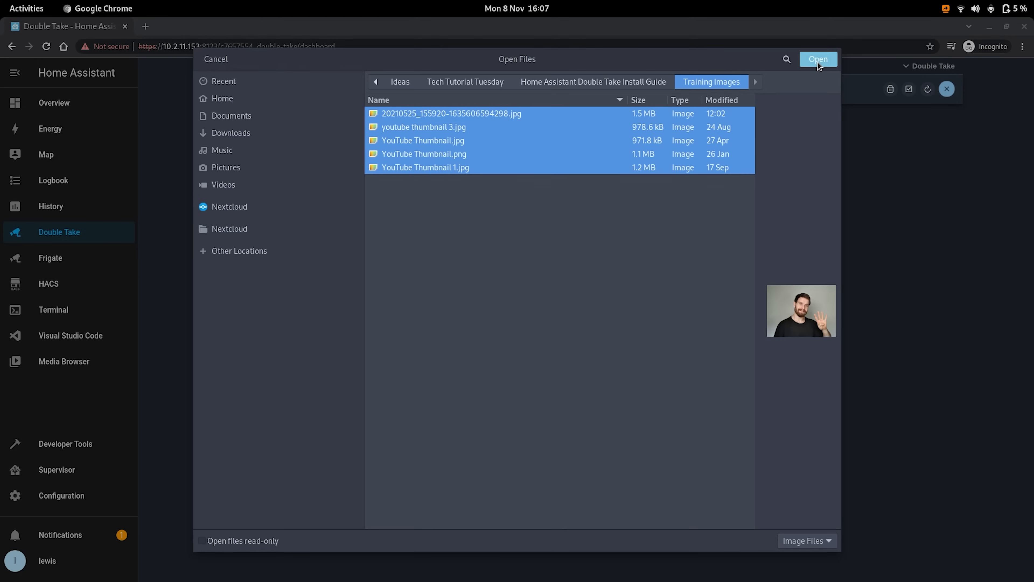
click(818, 58)
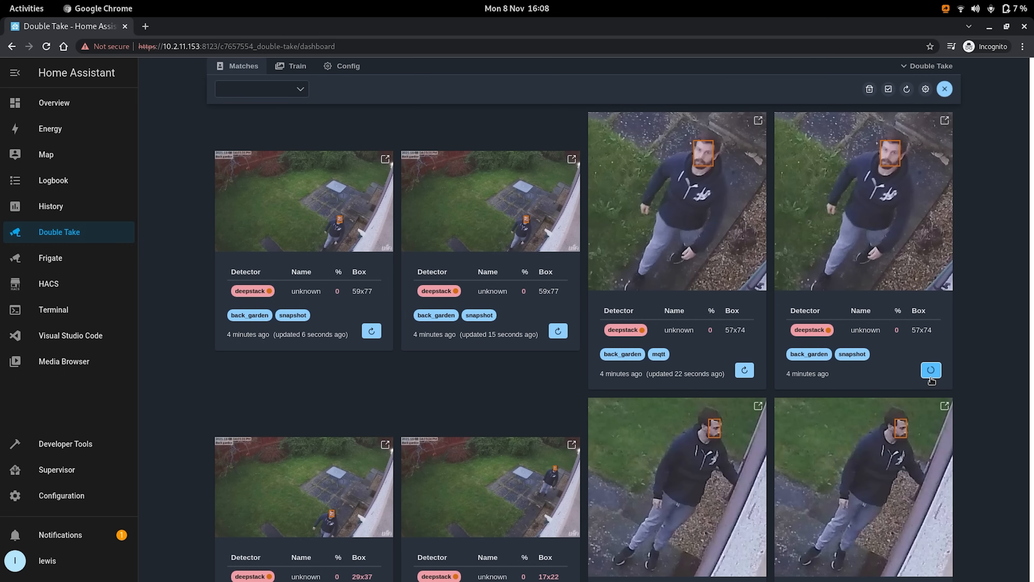
click(931, 369)
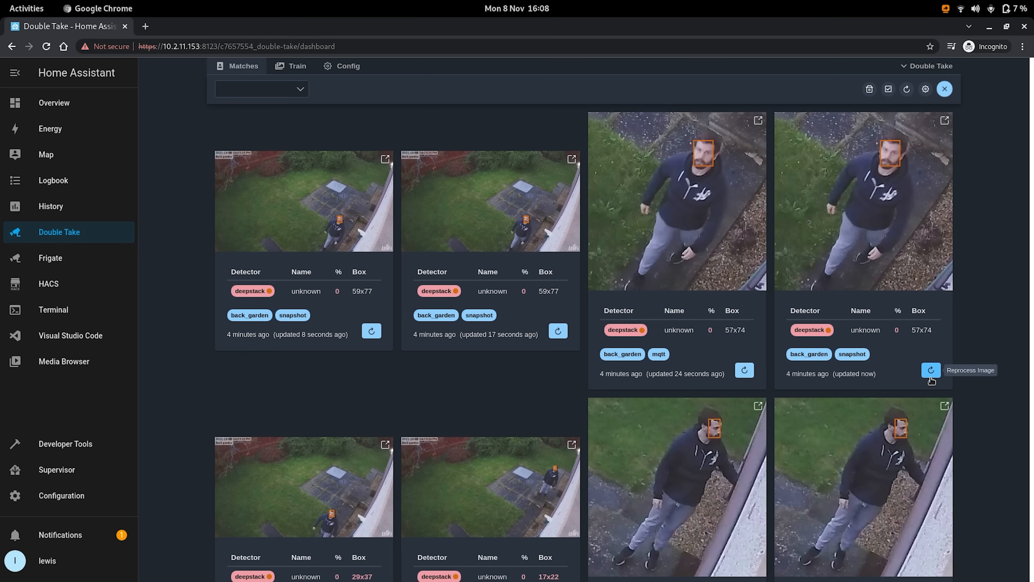
scroll(down, 3)
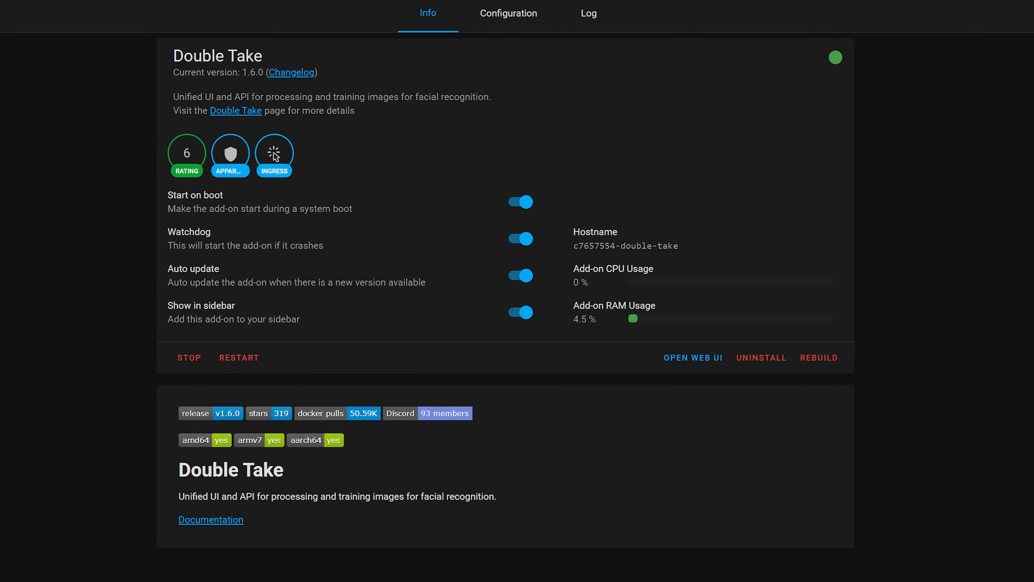
Step: Uninstall the Double Take add-on from its info page
click(58, 462)
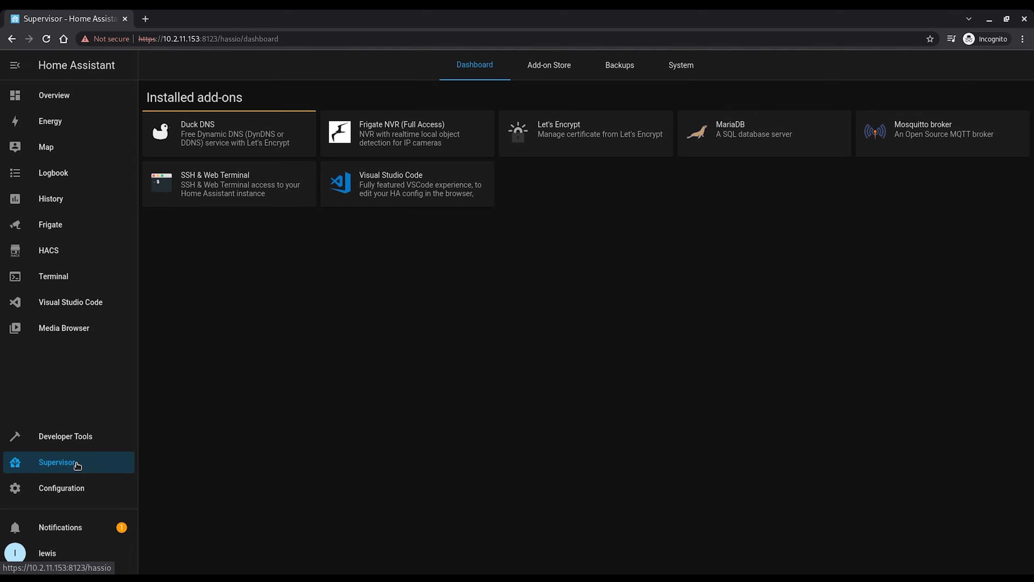
mouse_move(540, 84)
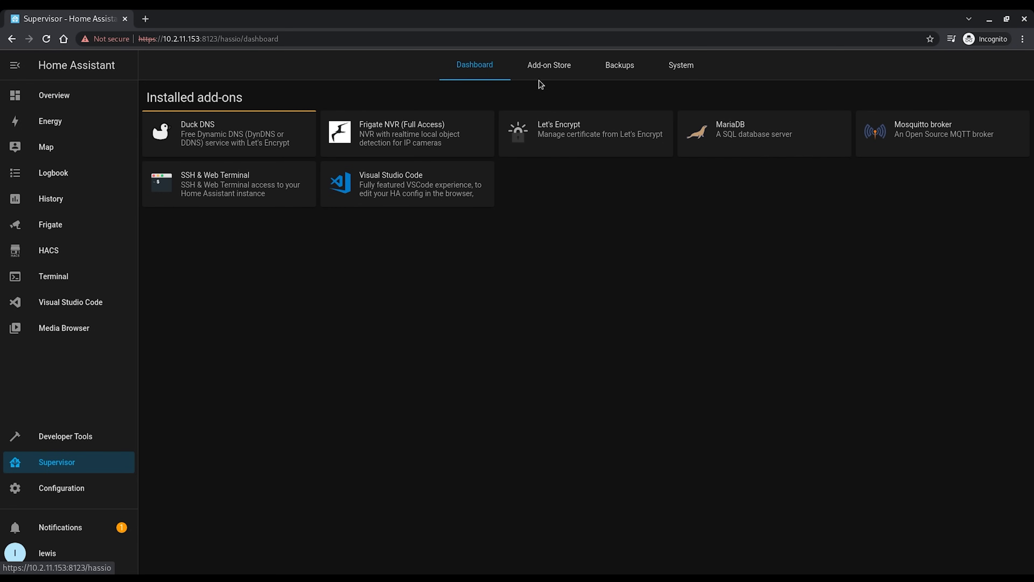
click(547, 65)
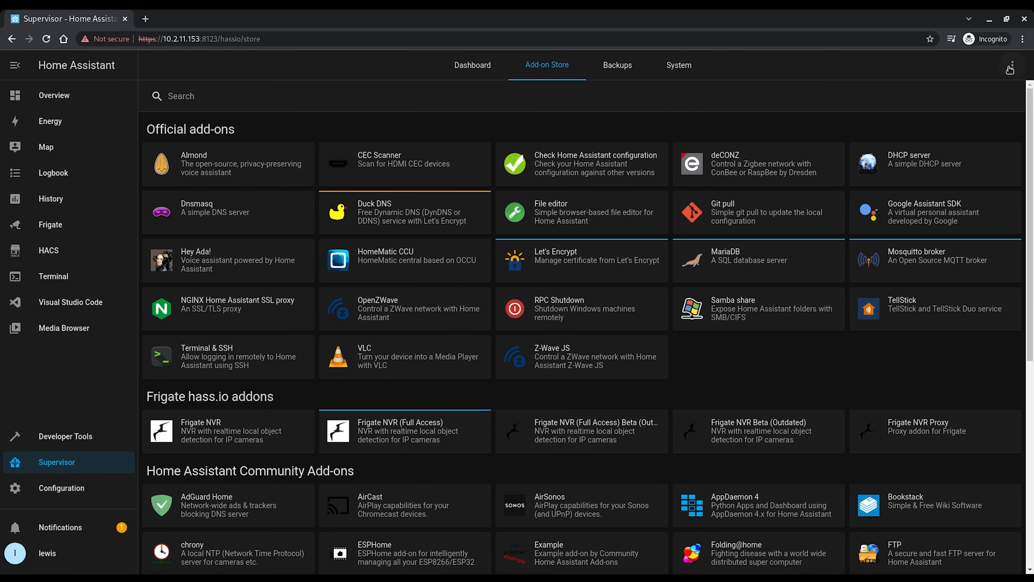
click(1010, 65)
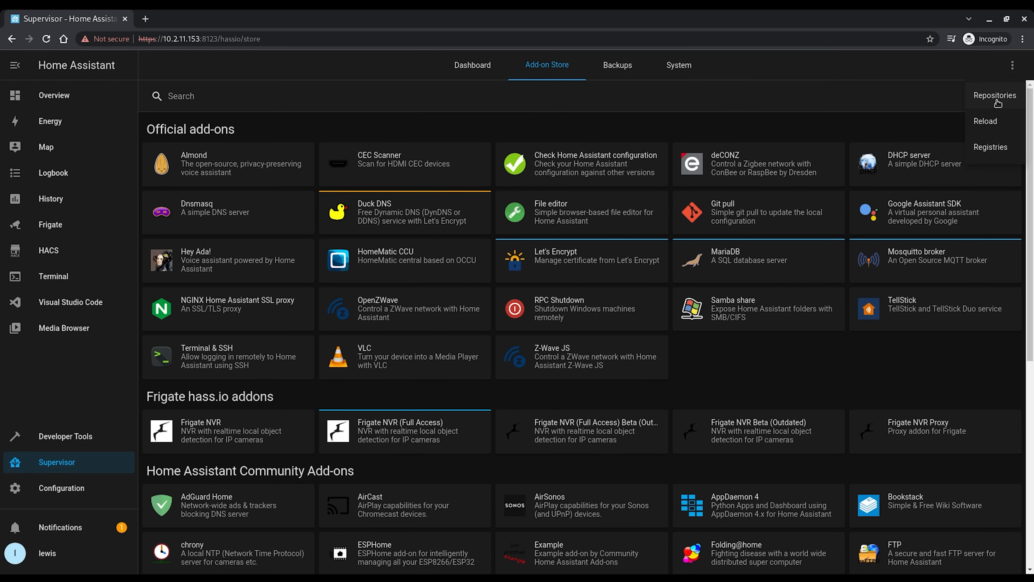
click(994, 95)
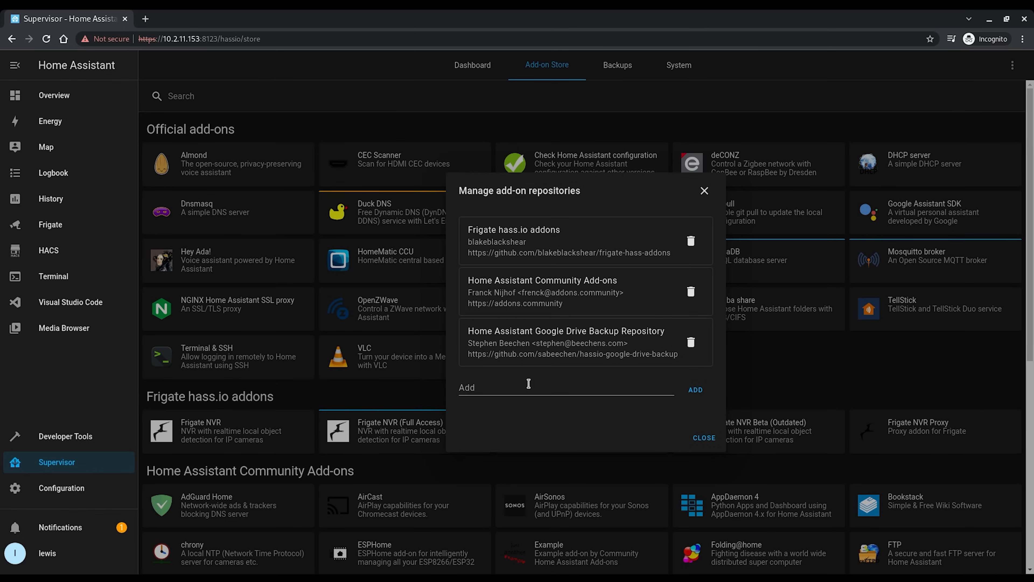
text(https://github.com/jakowenko/double-take-hassio-addons)
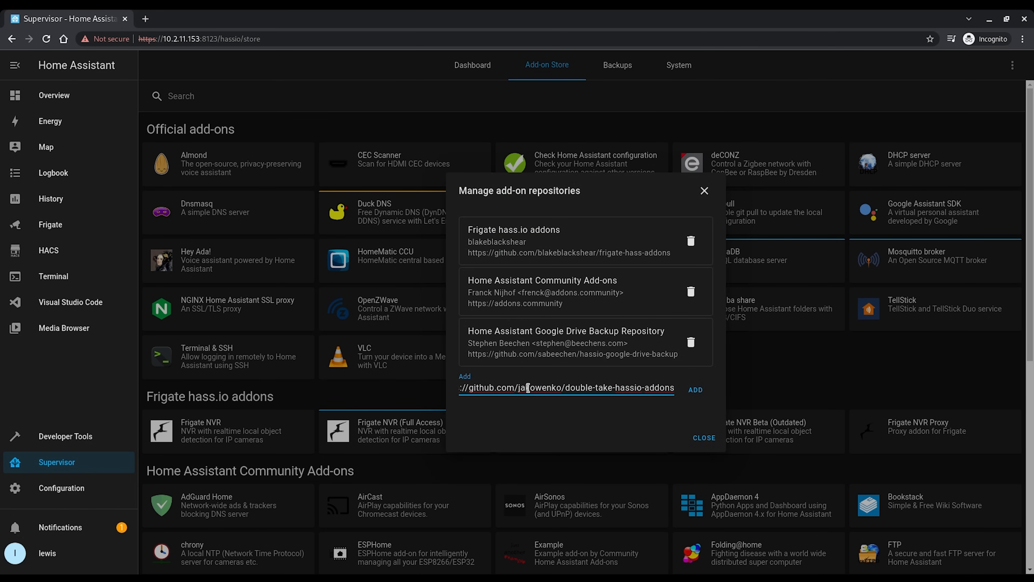
click(696, 388)
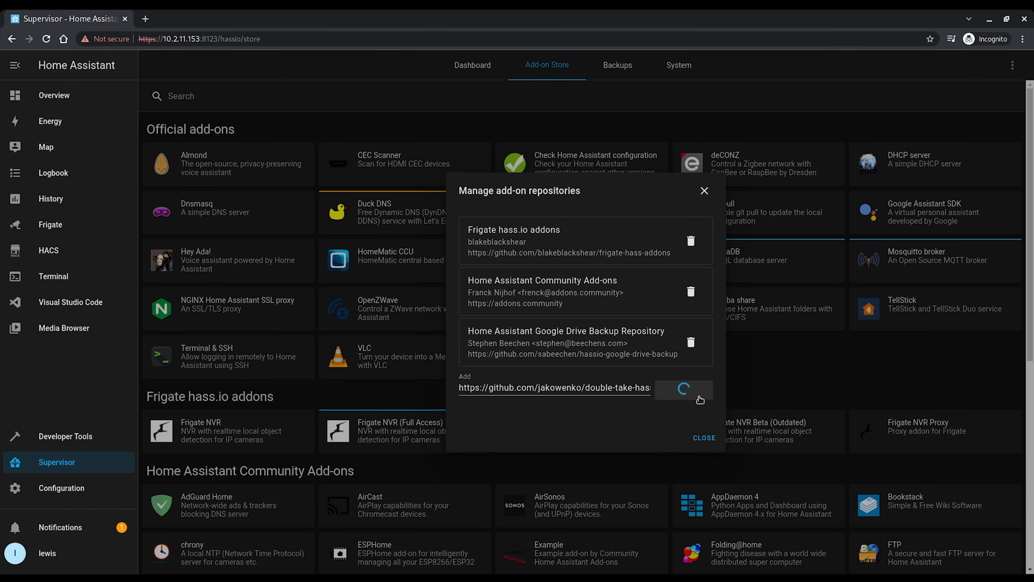
click(694, 389)
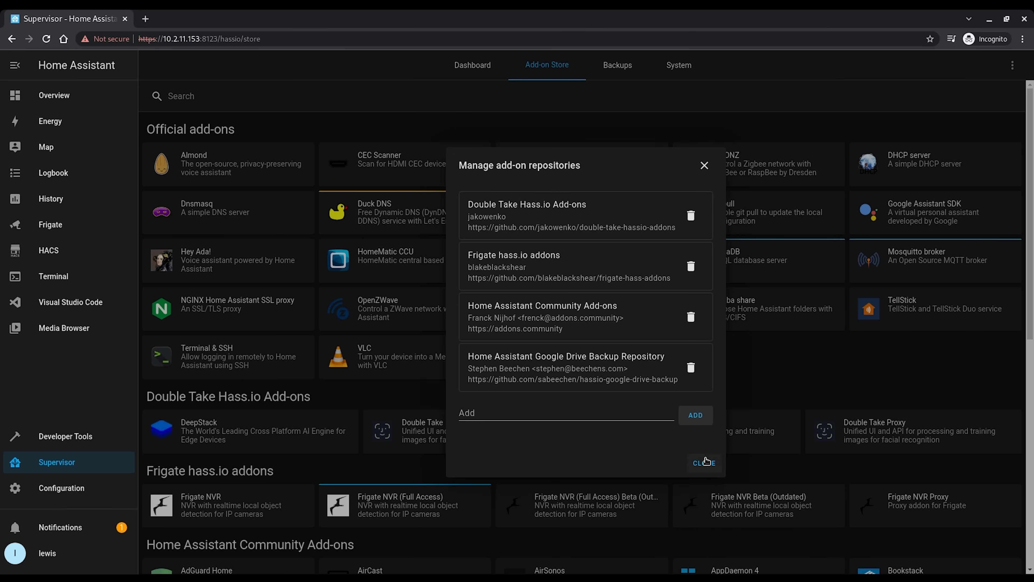
click(704, 462)
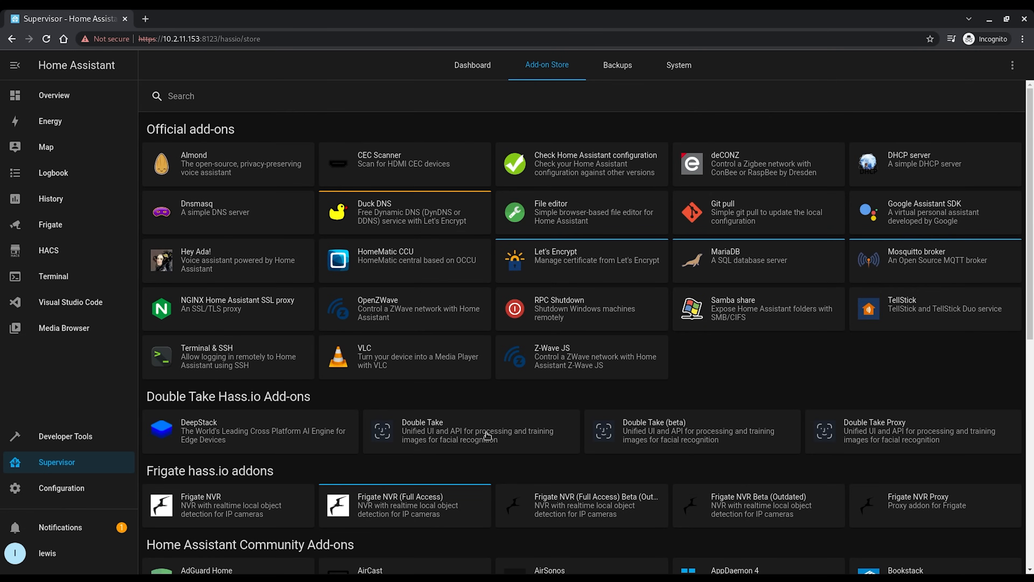
Step: Install Double Take with Watchdog, Auto update and Show in sidebar enabled
click(470, 431)
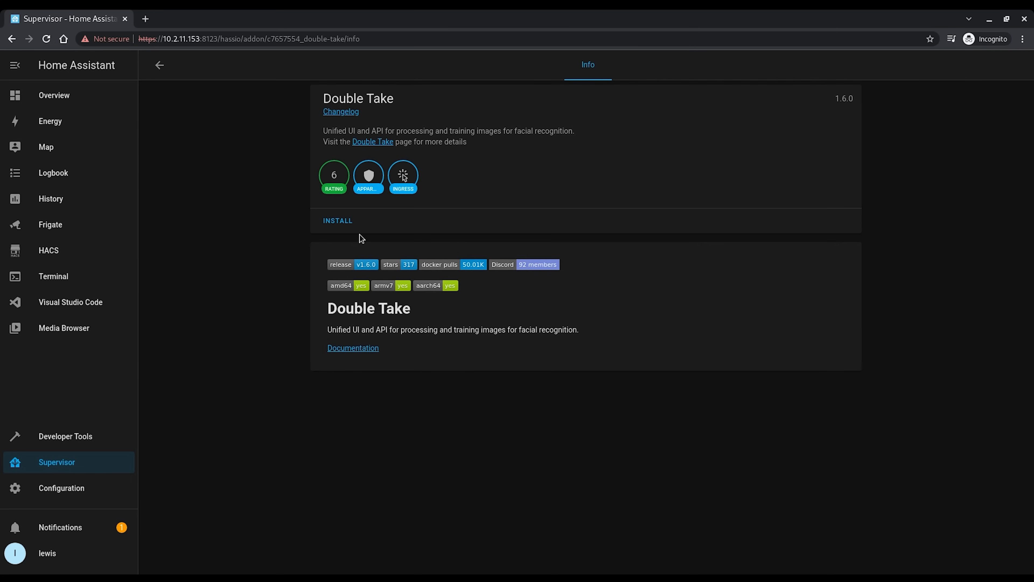
click(338, 220)
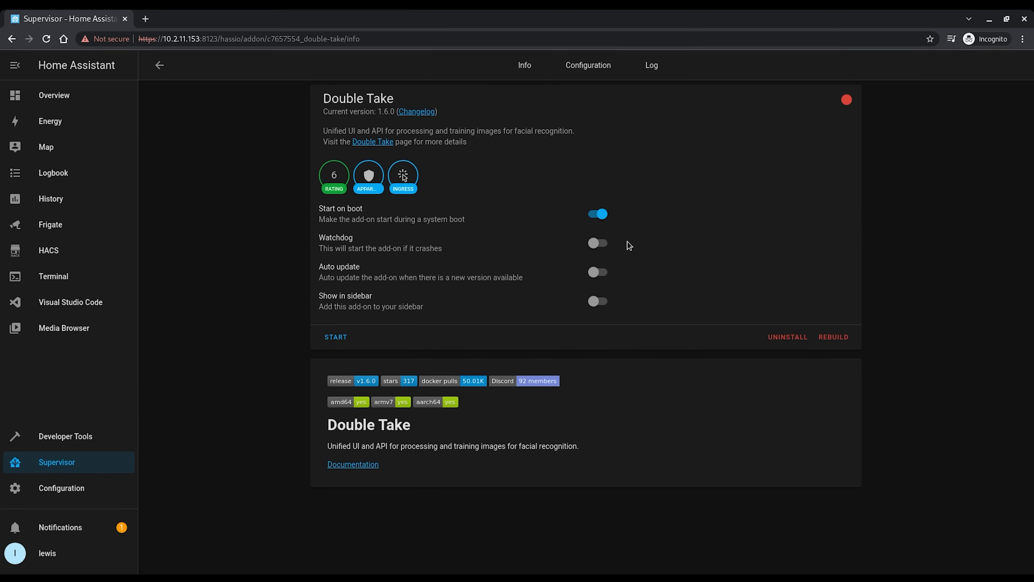
click(597, 243)
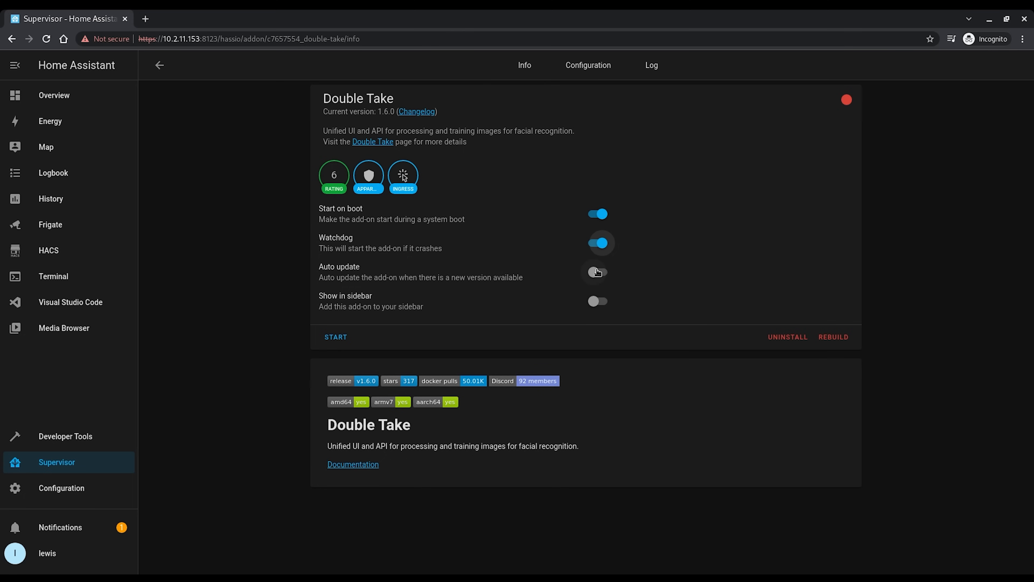
click(596, 272)
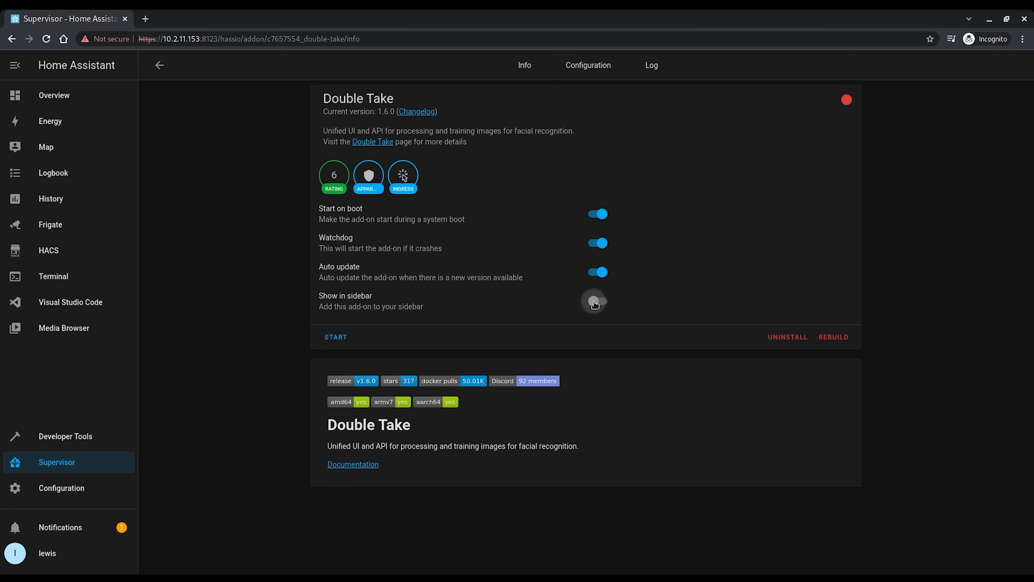
click(595, 302)
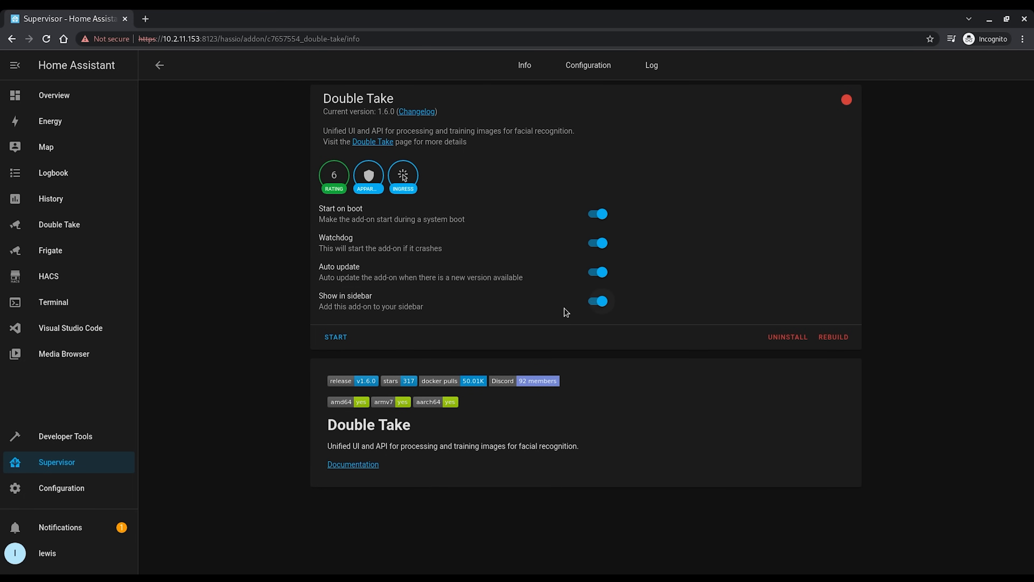
Step: Start the Double Take add-on and bring up its web UI
click(335, 337)
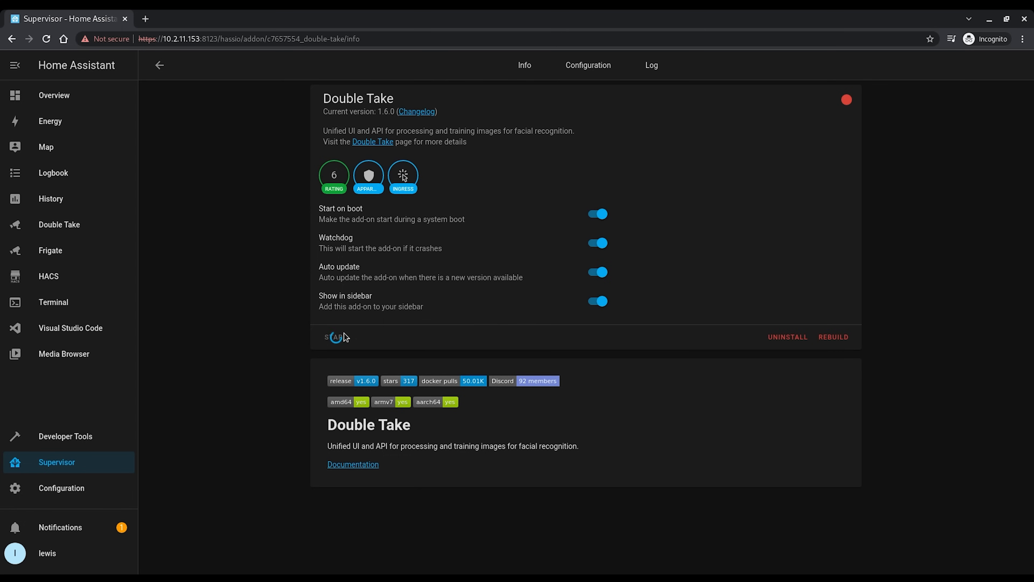
click(335, 337)
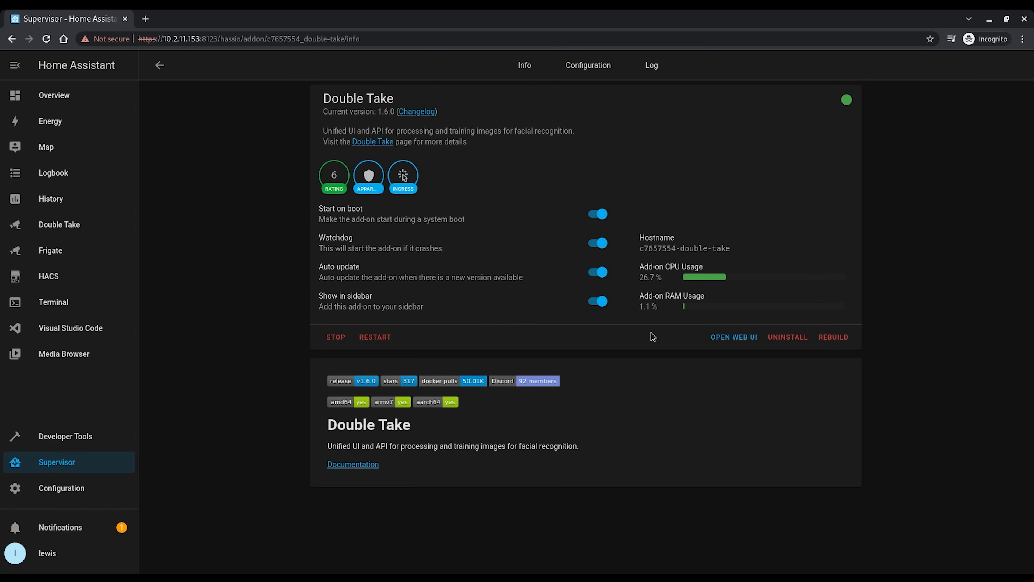
click(732, 337)
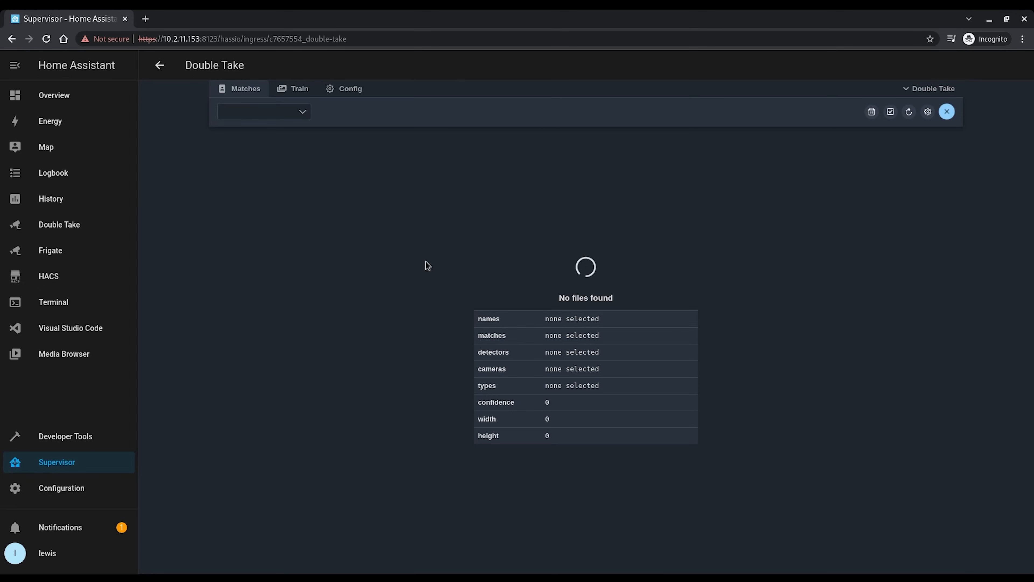
mouse_move(357, 113)
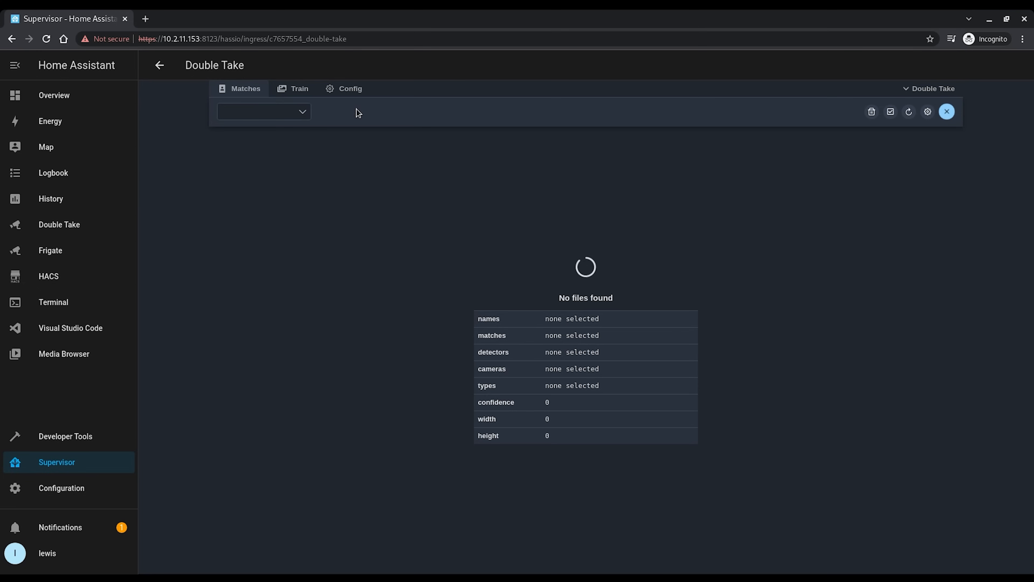
click(349, 88)
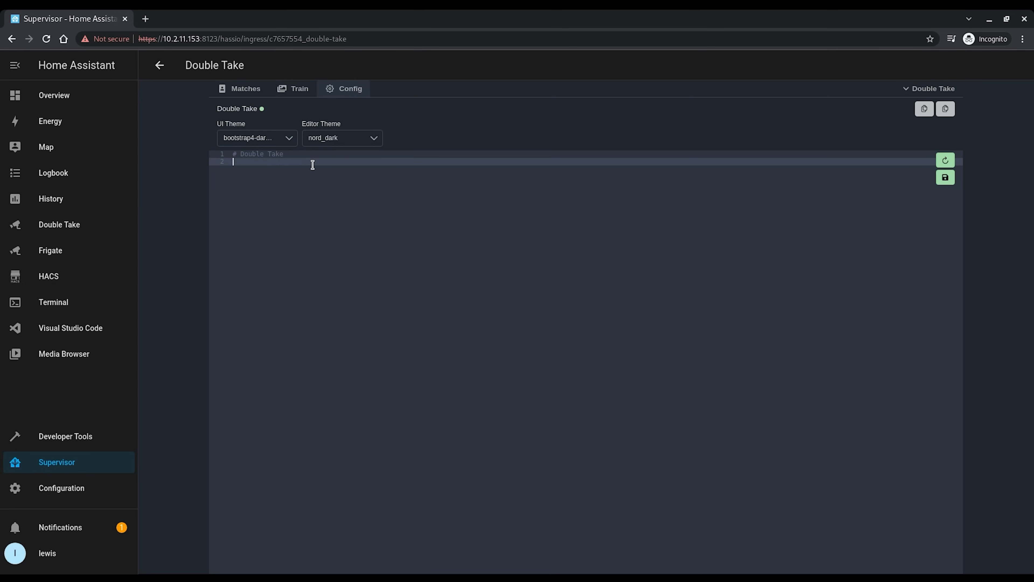
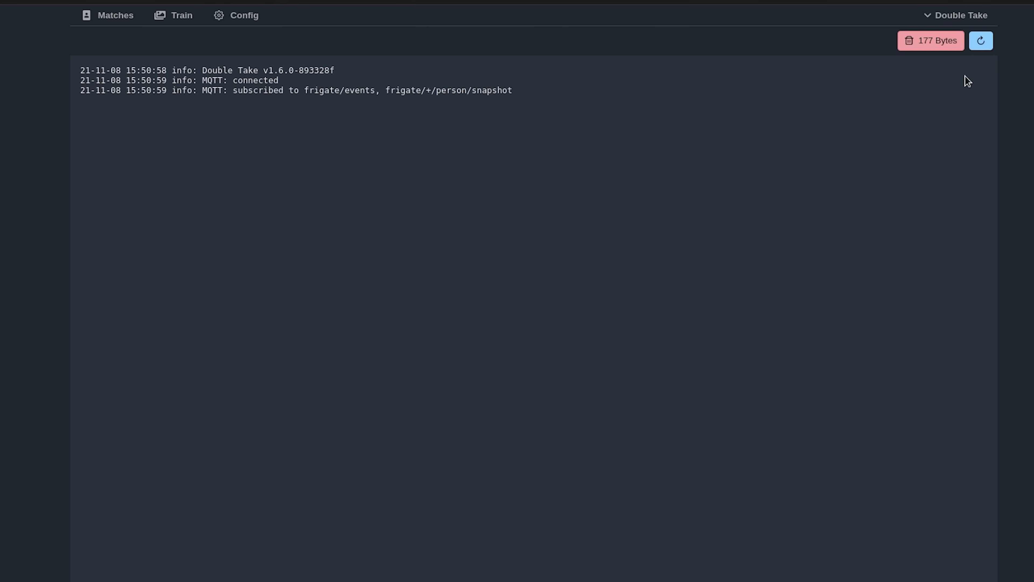
Step: Show the Matches page listing unknown back_garden faces detected by DeepStack
click(115, 15)
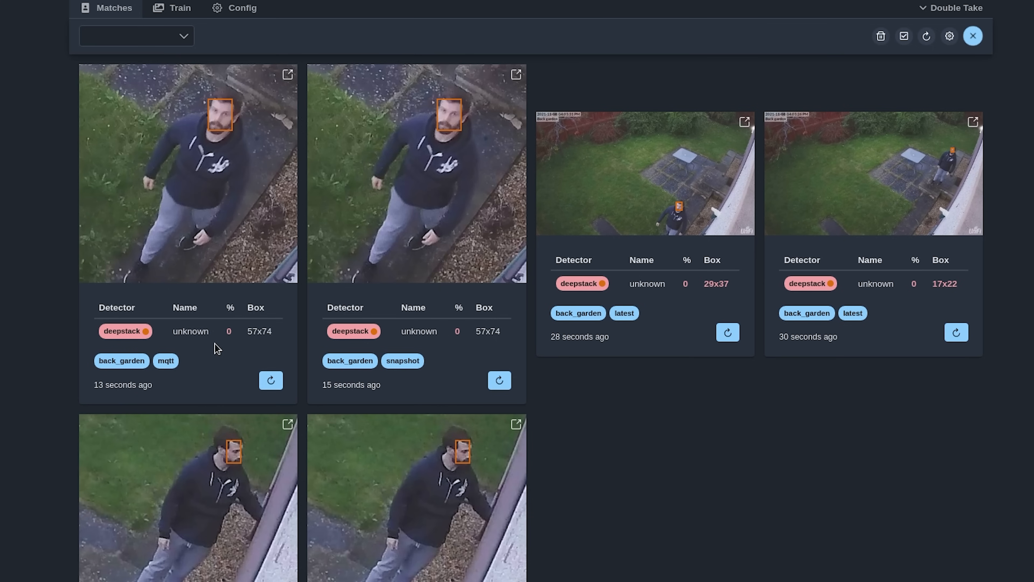
mouse_move(183, 371)
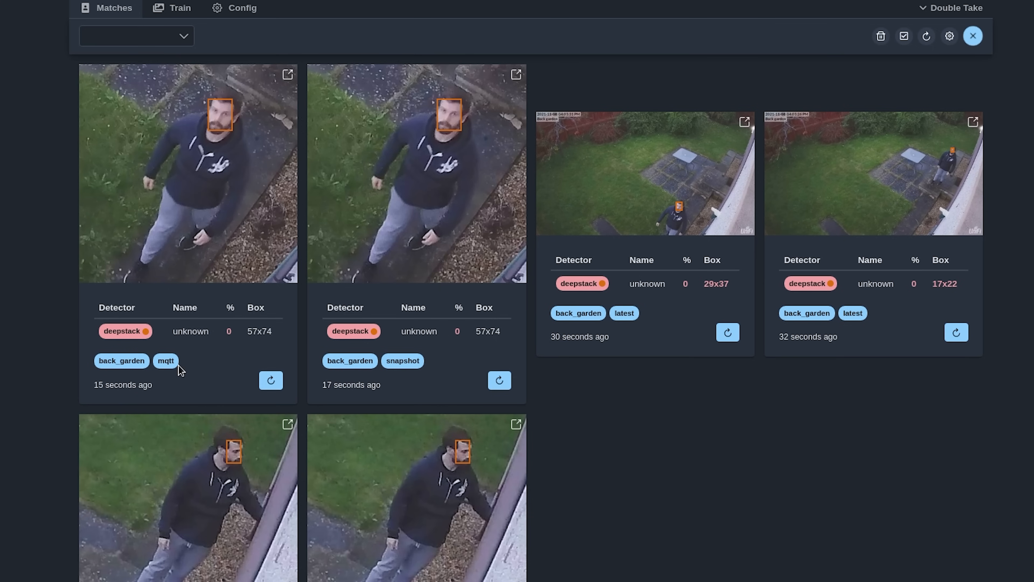
mouse_move(121, 370)
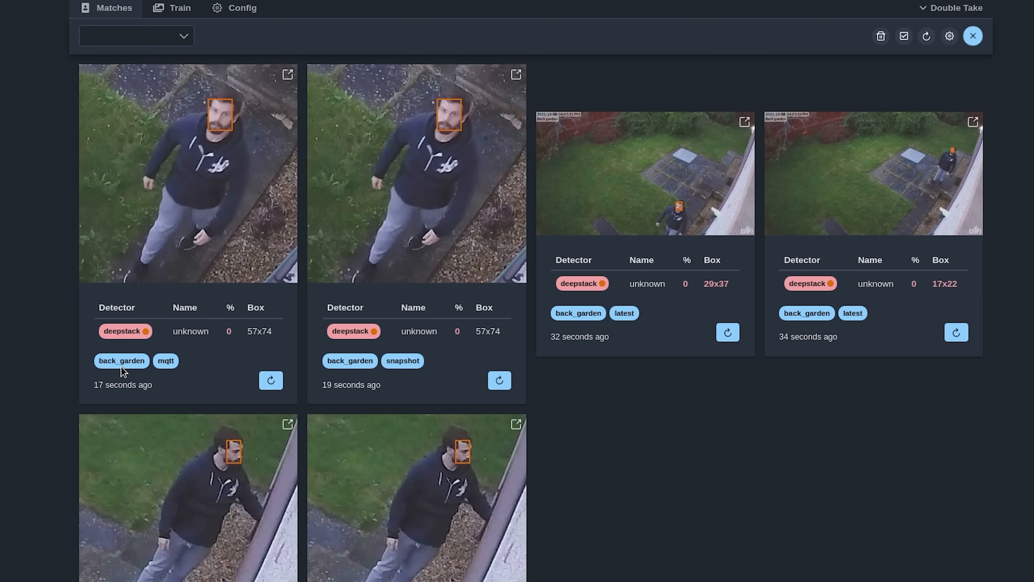
mouse_move(177, 369)
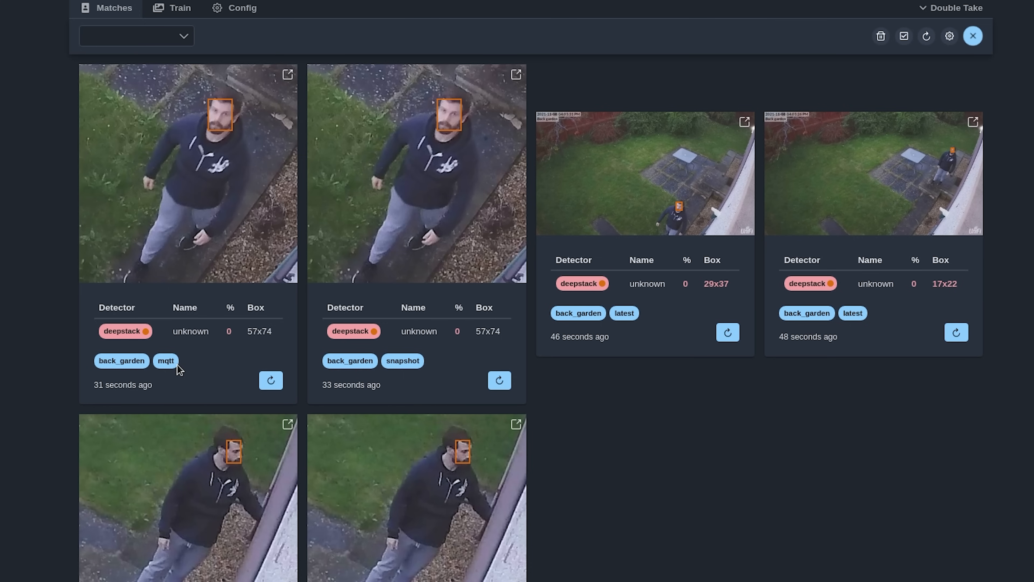
mouse_move(307, 370)
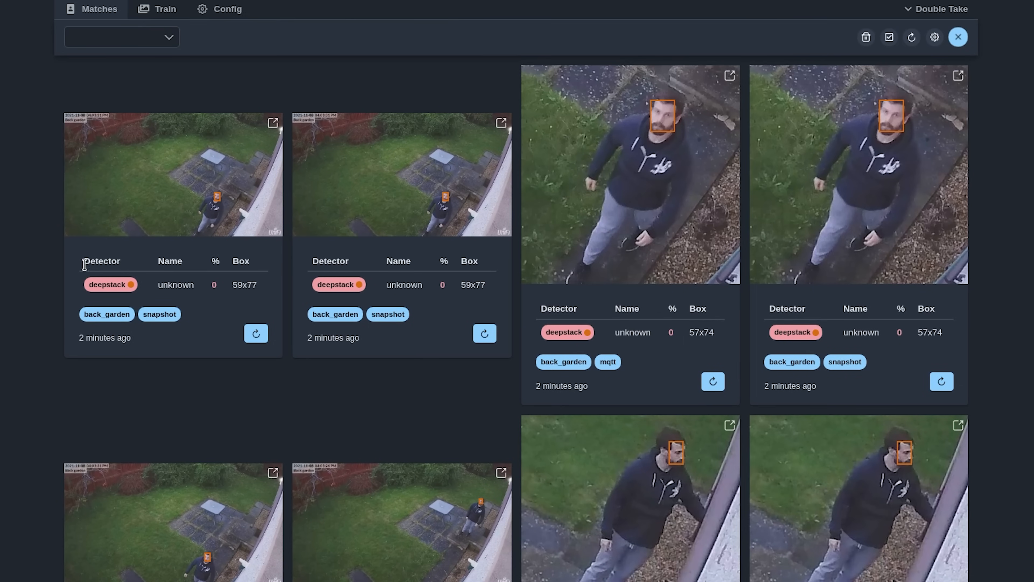
Step: Create a new training folder named lewis on the Train page
click(163, 9)
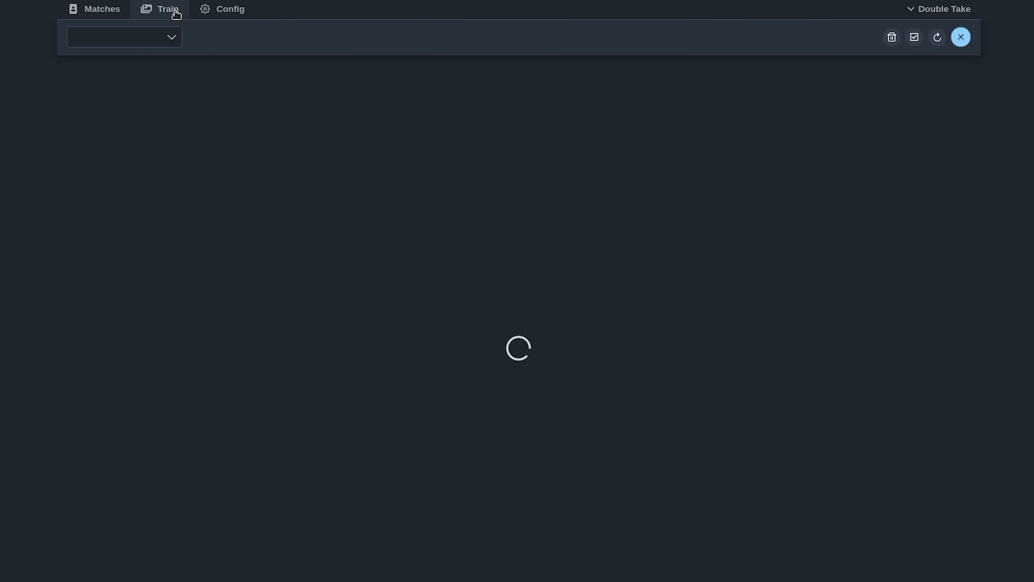
click(123, 37)
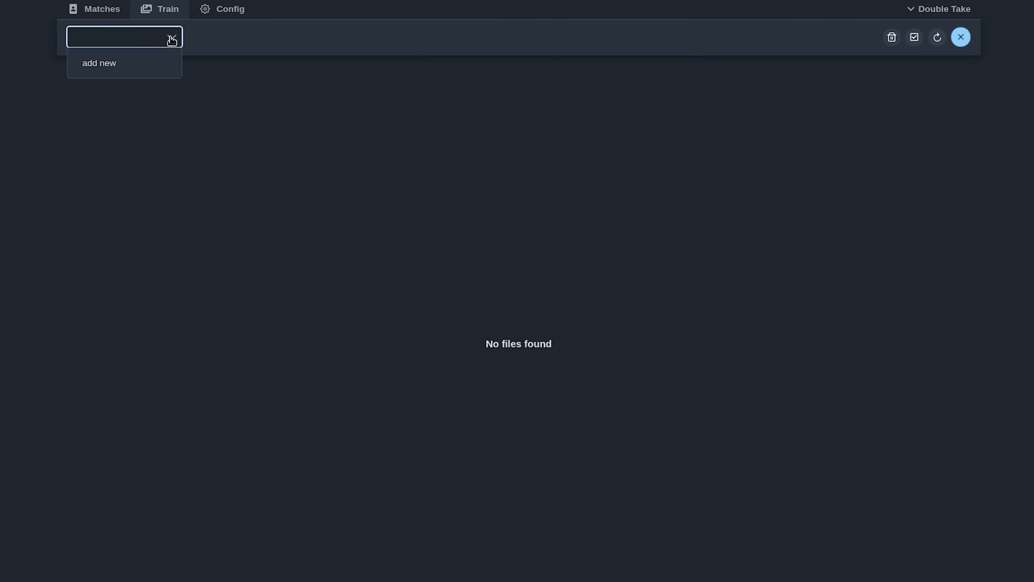
click(99, 62)
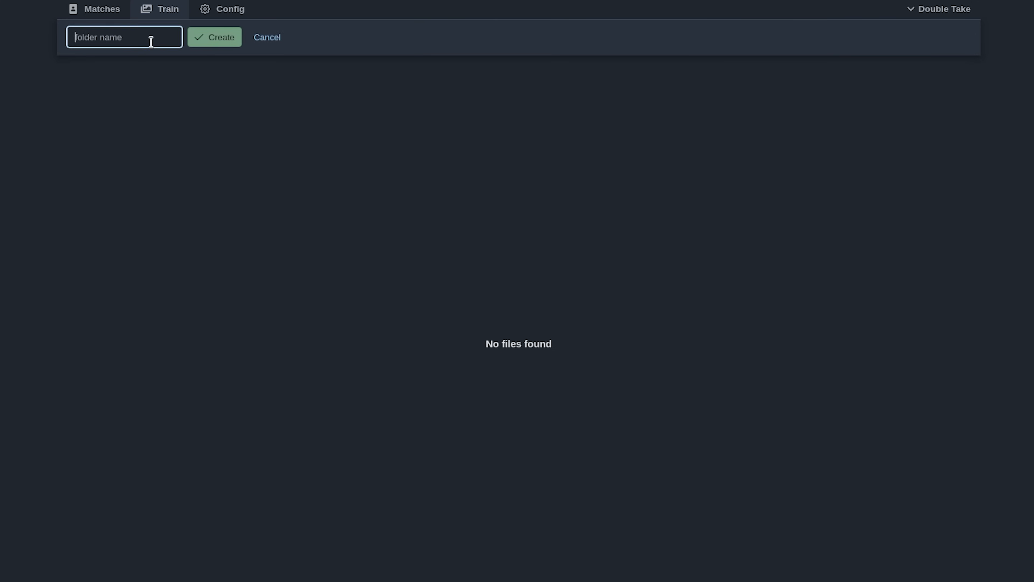
text(lewis)
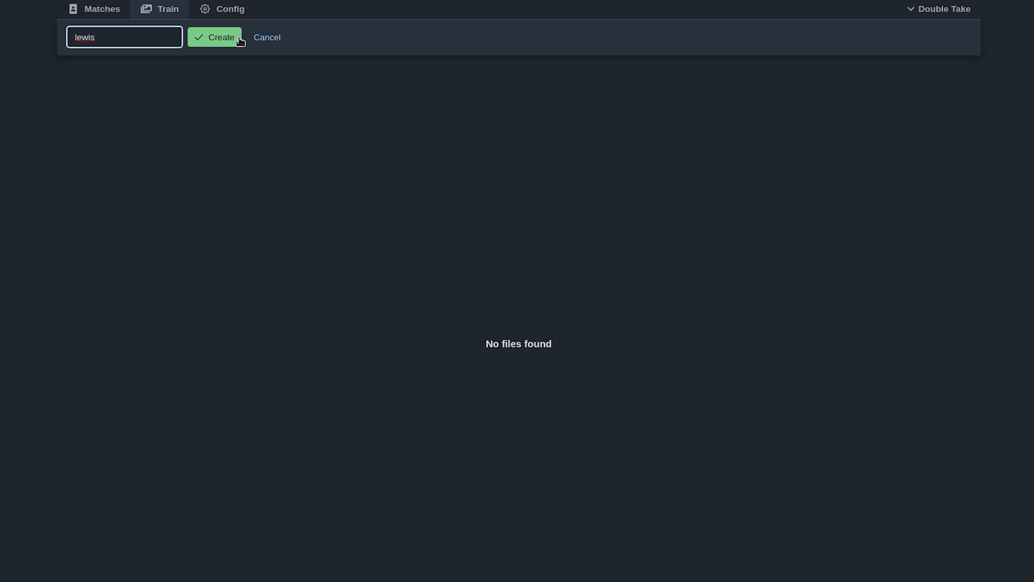
click(215, 37)
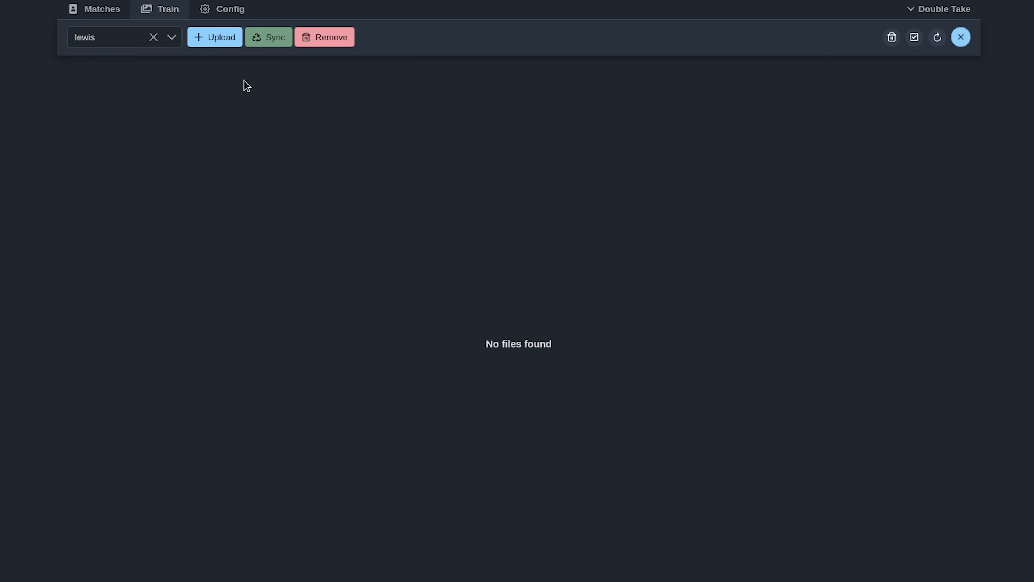
Step: Upload the five Training Images photos to the lewis folder
click(215, 37)
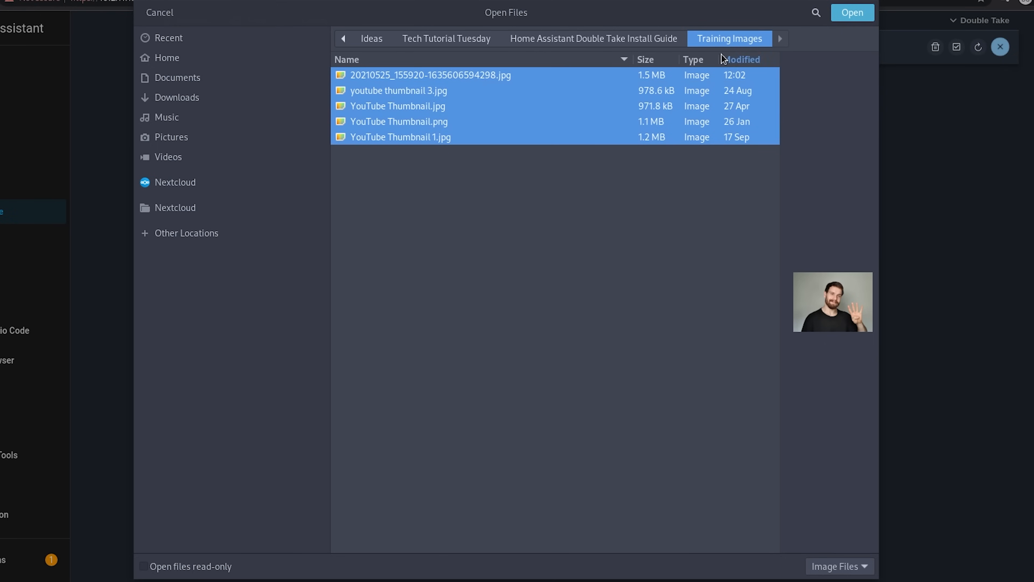
click(852, 11)
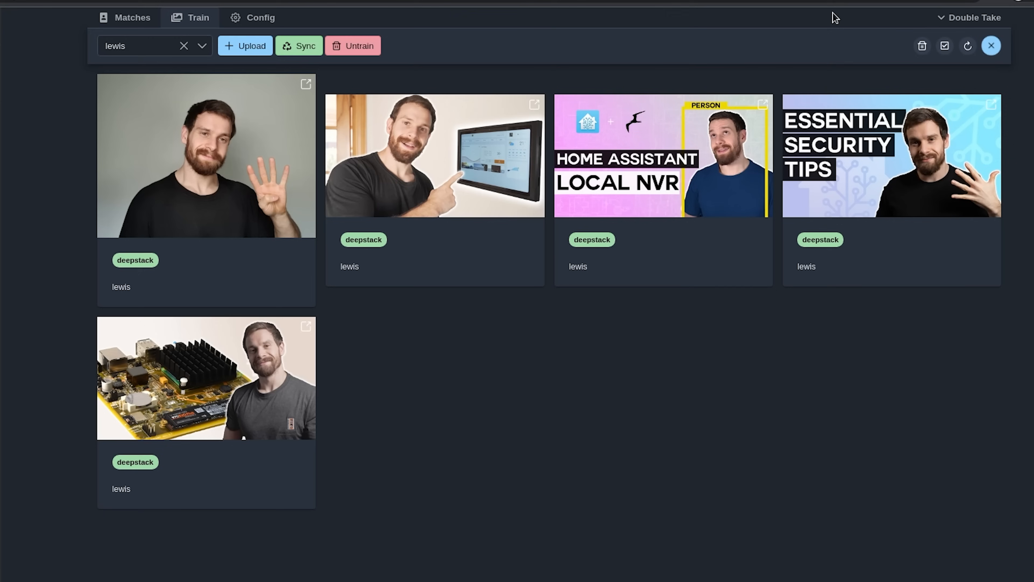
mouse_move(269, 14)
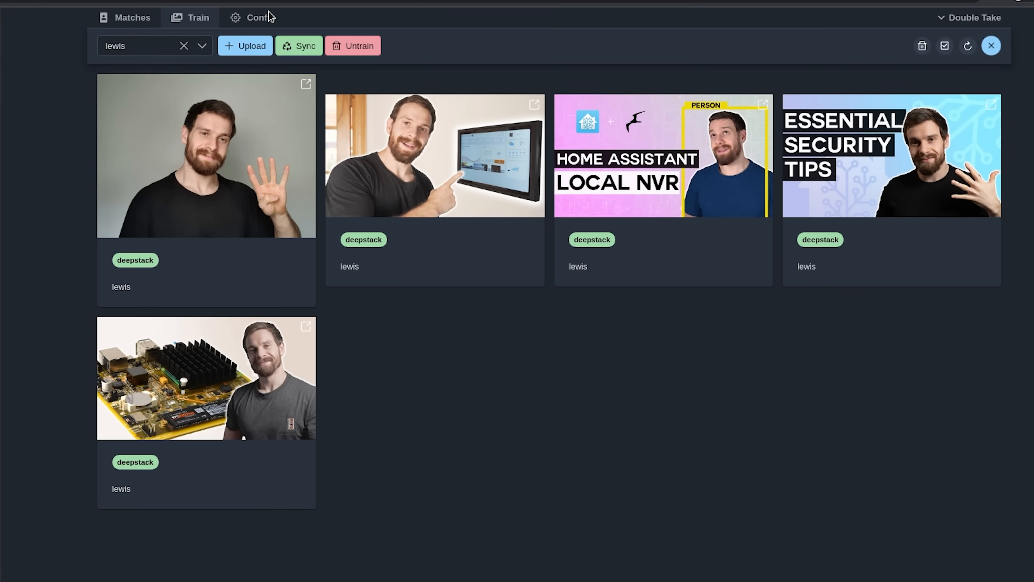
Step: On the Matches page, reprocess the unknown close-up match and select it for training
click(129, 17)
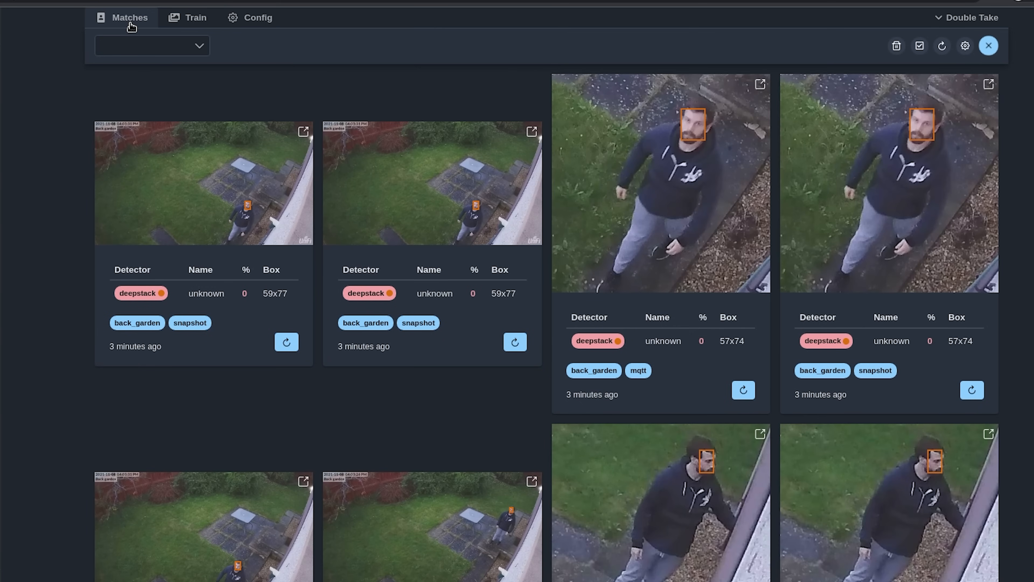
mouse_move(366, 180)
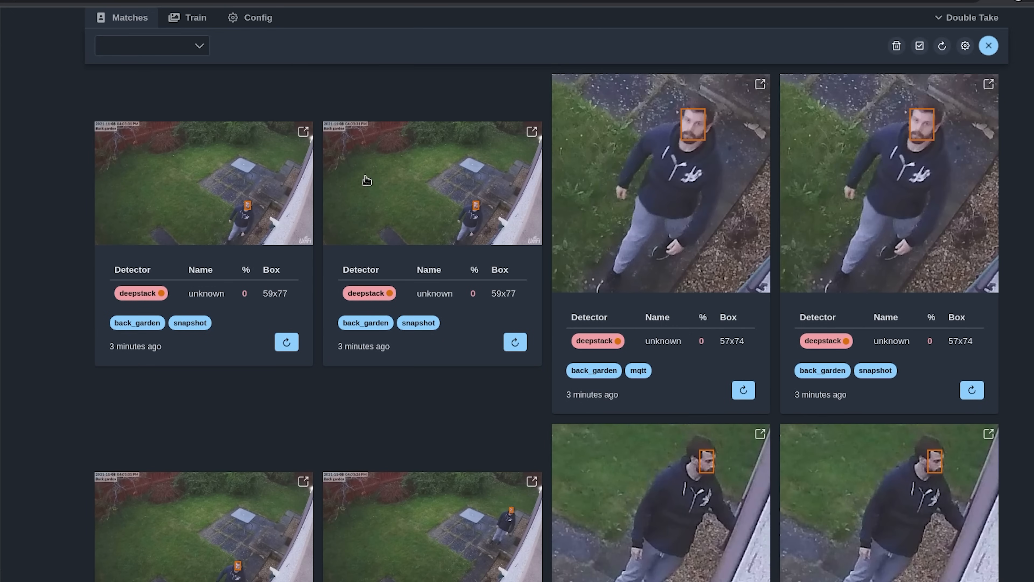
mouse_move(743, 390)
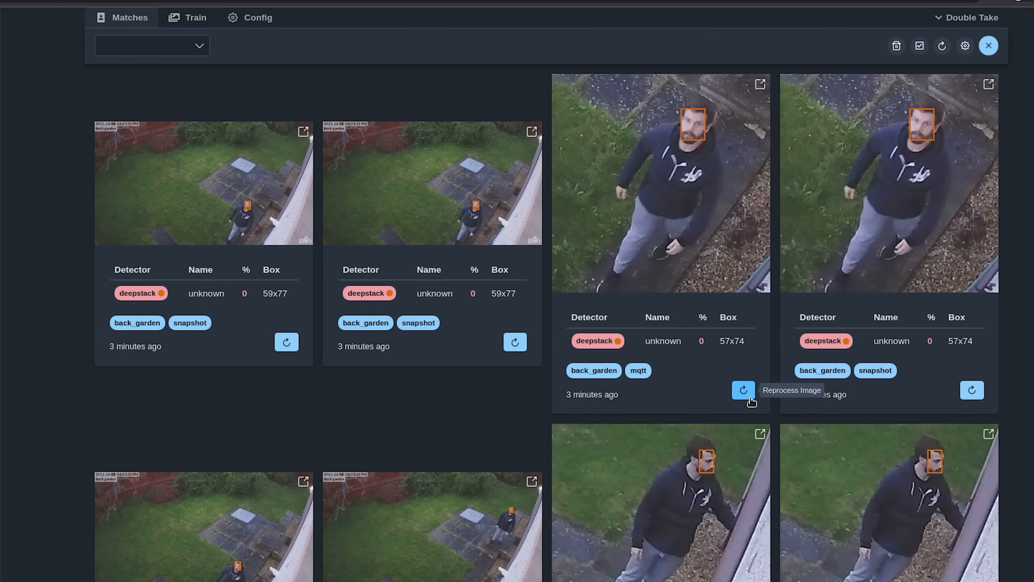
click(743, 390)
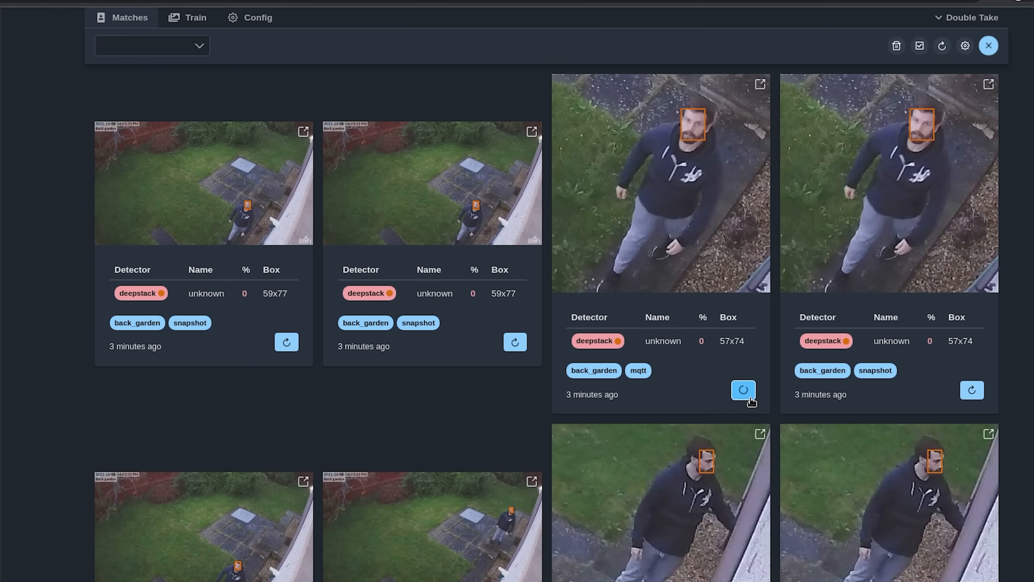
click(743, 390)
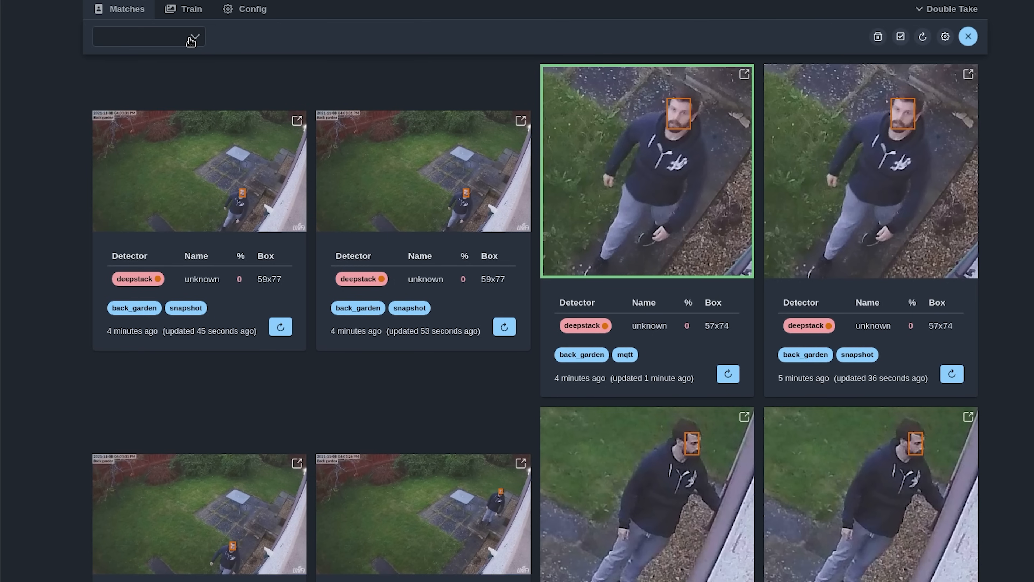
Step: Train the selected back_garden match as lewis, confirming the single file
text(lewis)
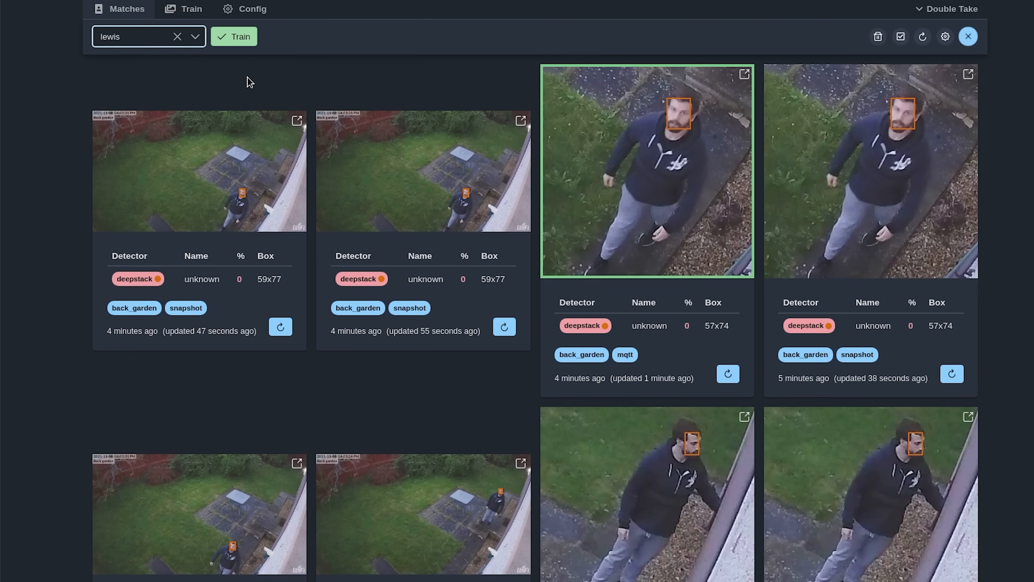
click(233, 36)
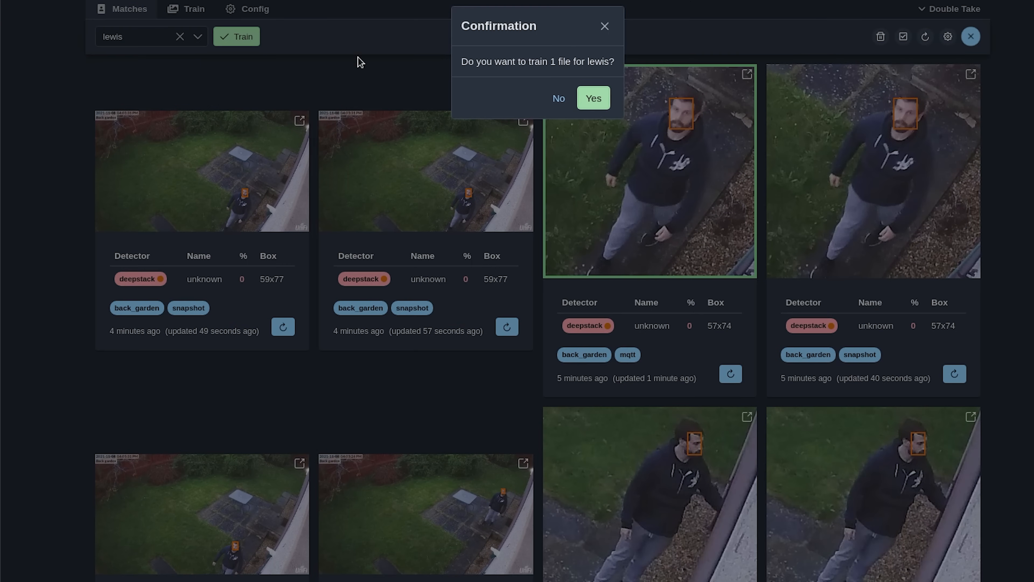
click(593, 98)
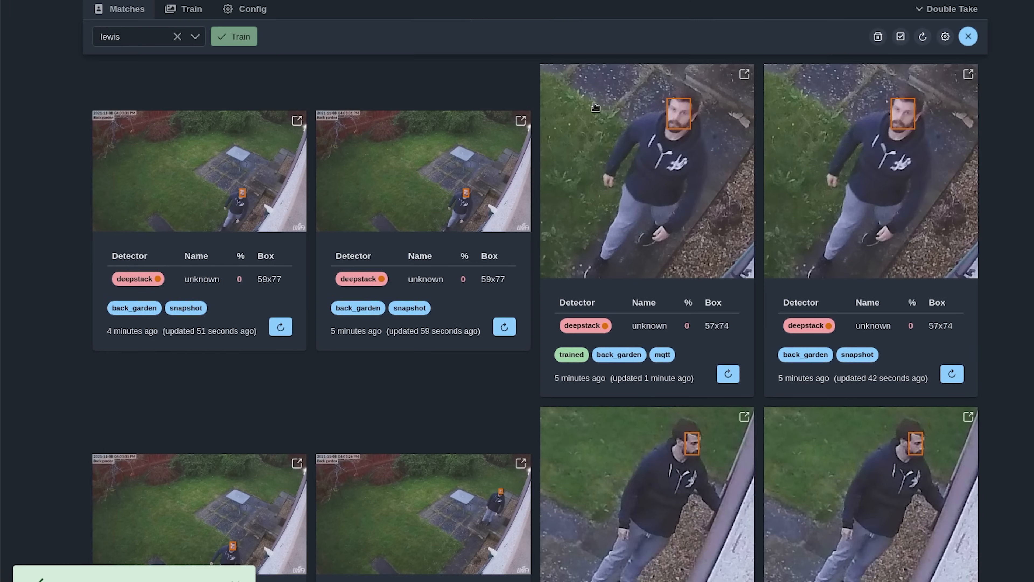
mouse_move(466, 91)
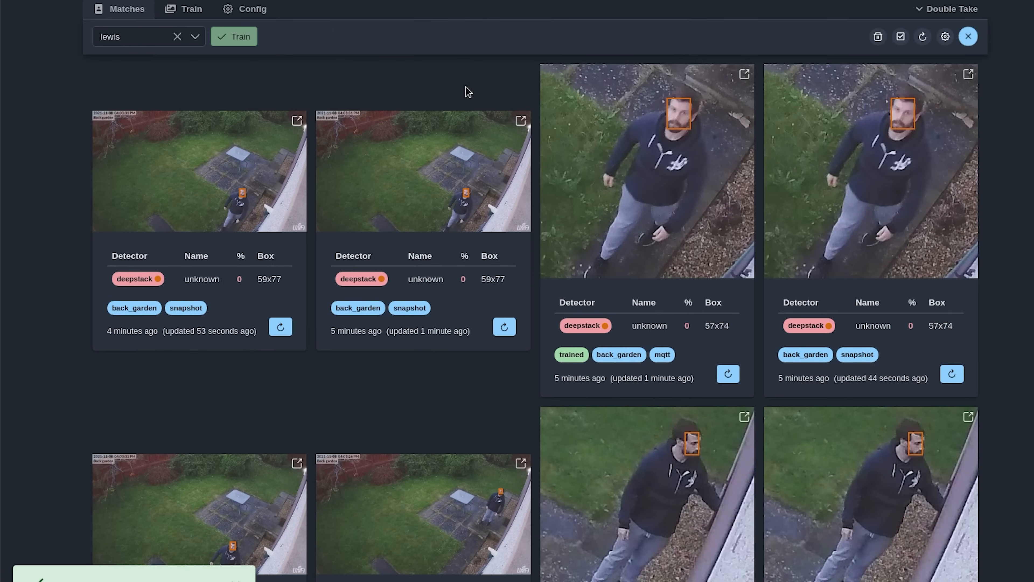
mouse_move(728, 374)
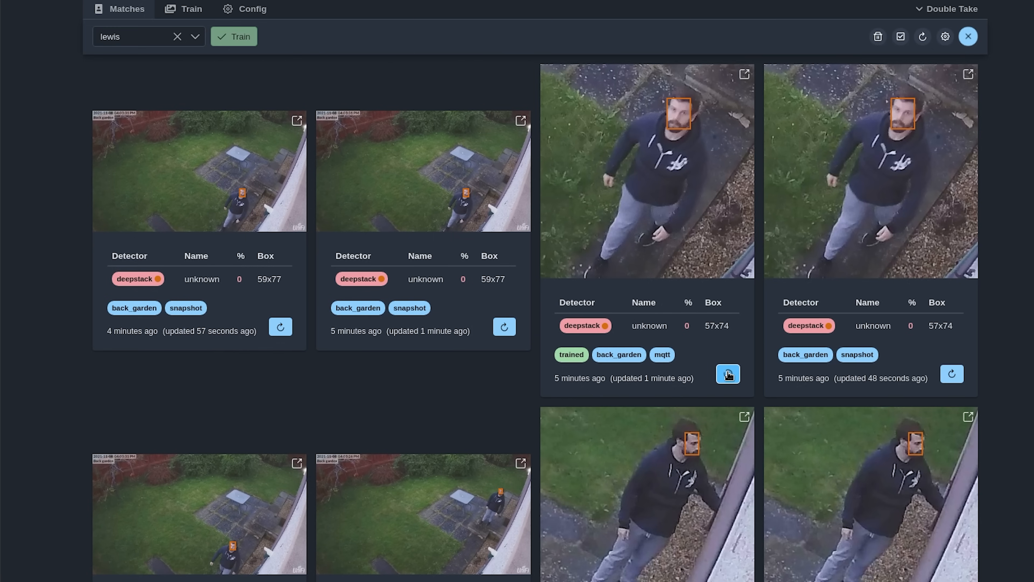
Step: Reprocess the trained image and its neighbour, then list the sensor.double_take states in Developer Tools
click(728, 374)
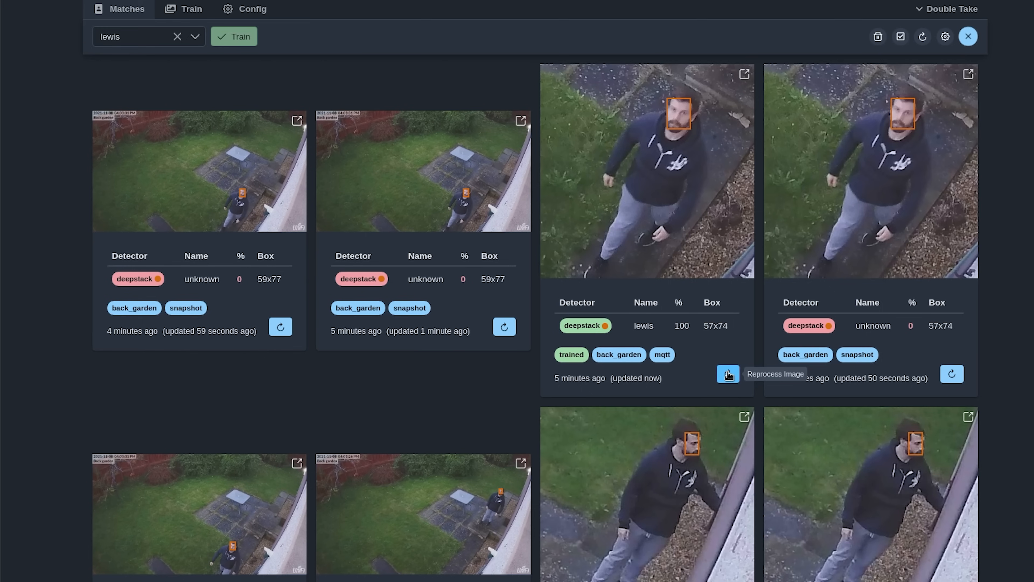
click(727, 373)
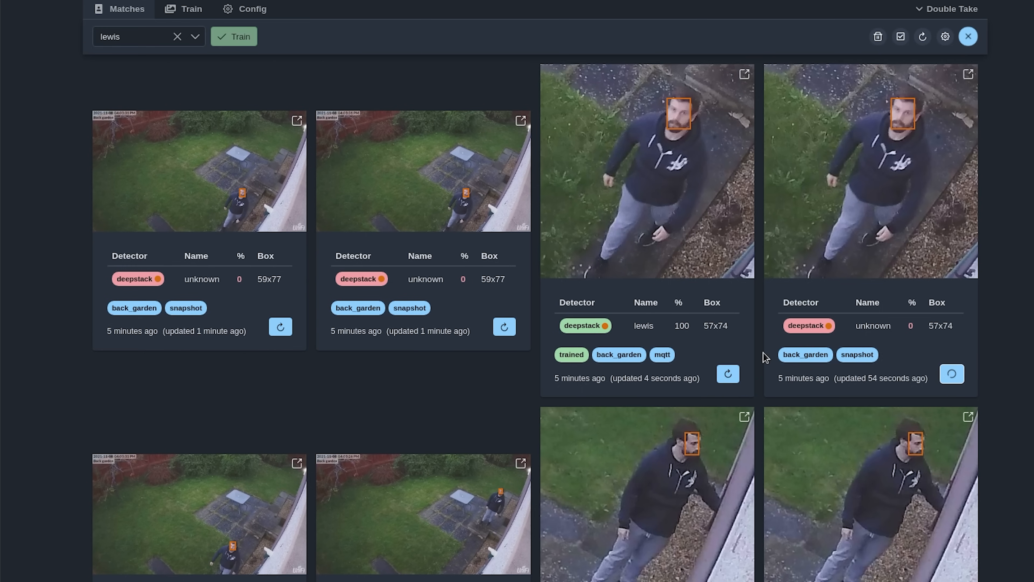
click(952, 374)
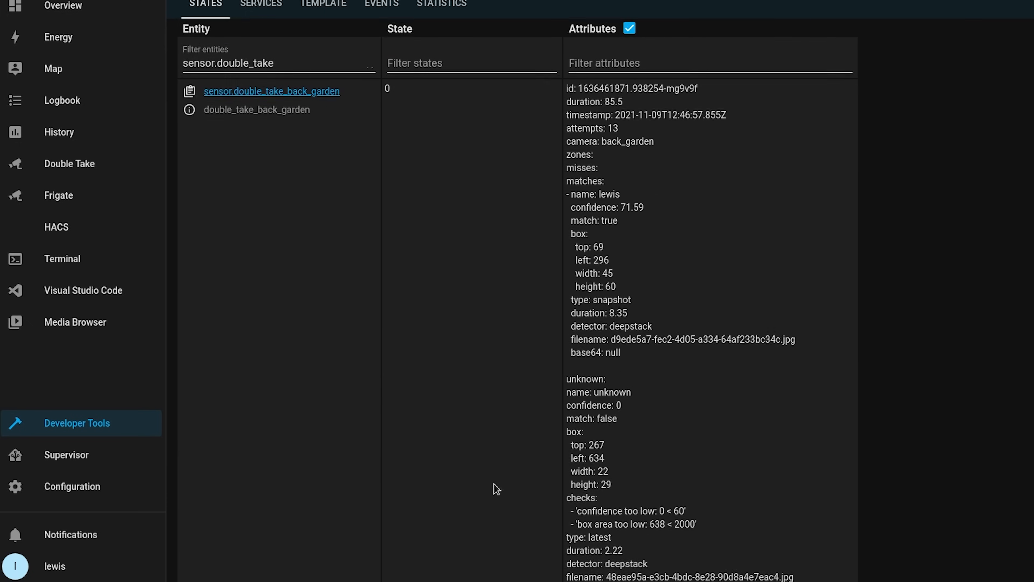
scroll(down, 3)
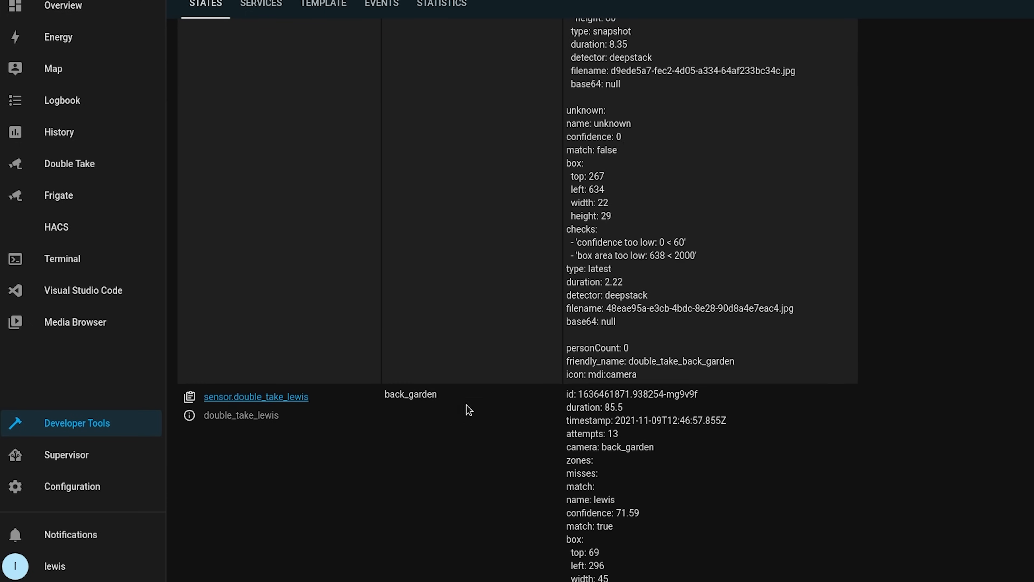
scroll(down, 3)
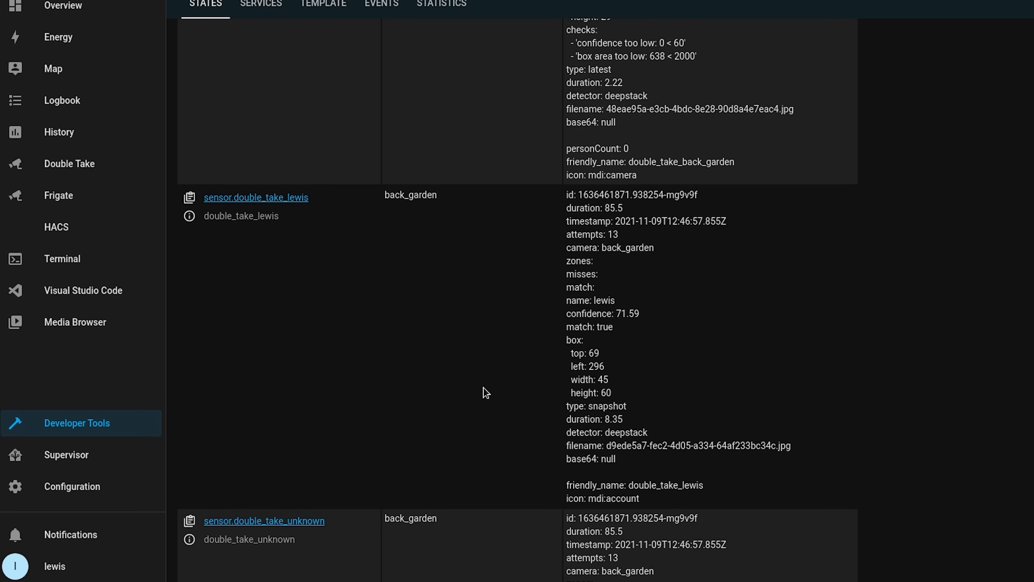
scroll(up, 3)
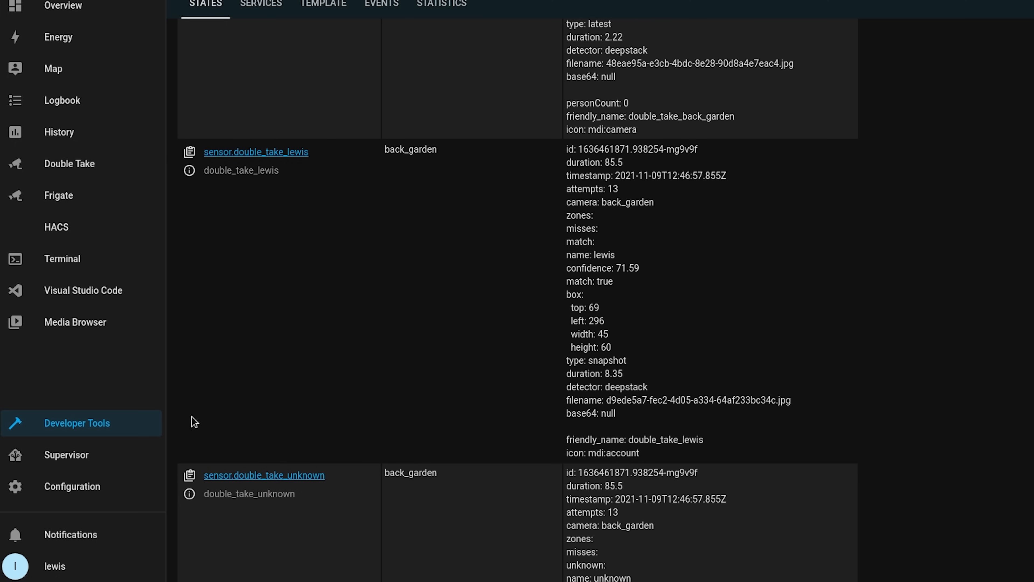
mouse_move(462, 507)
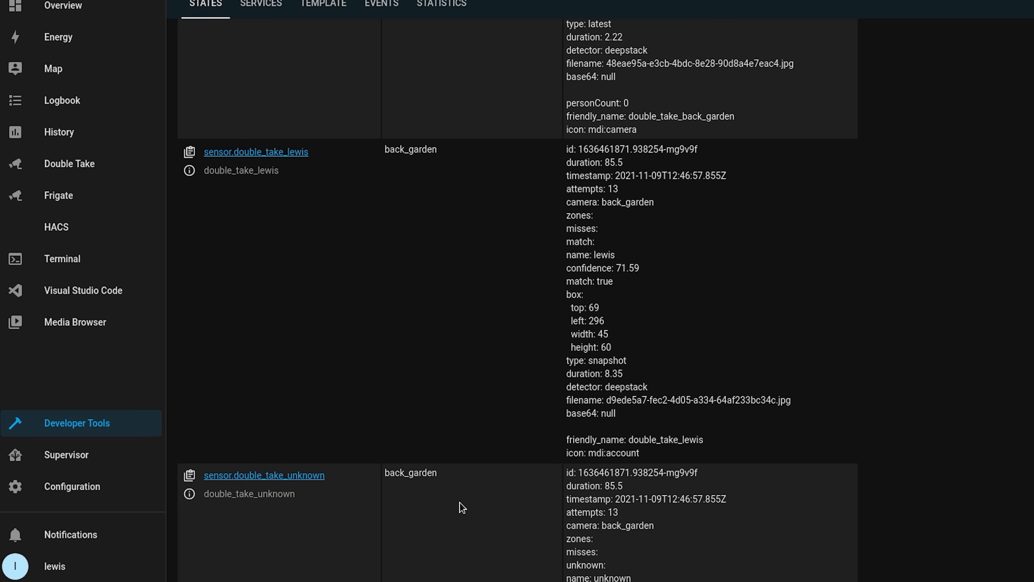
scroll(down, 3)
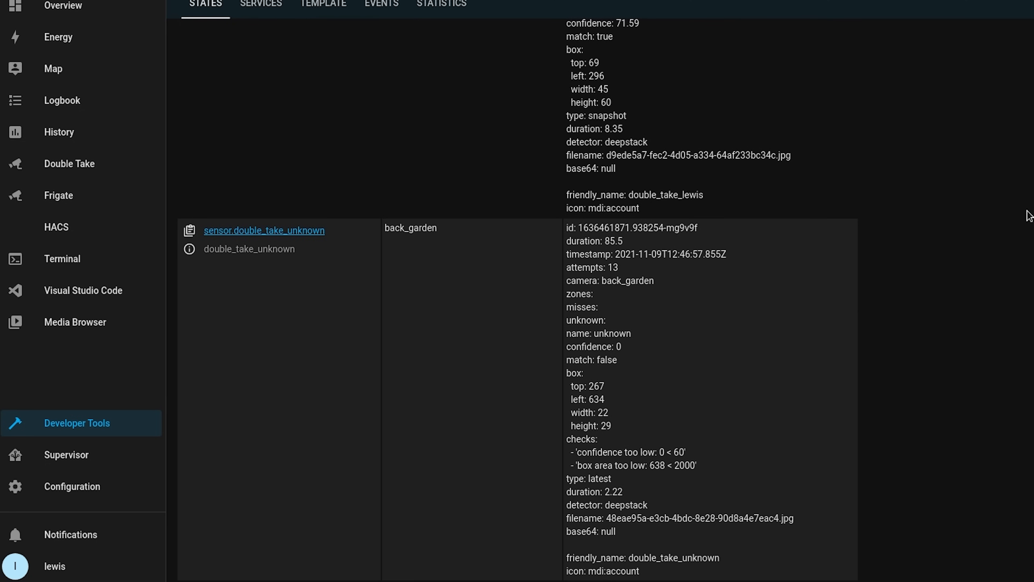
scroll(up, 3)
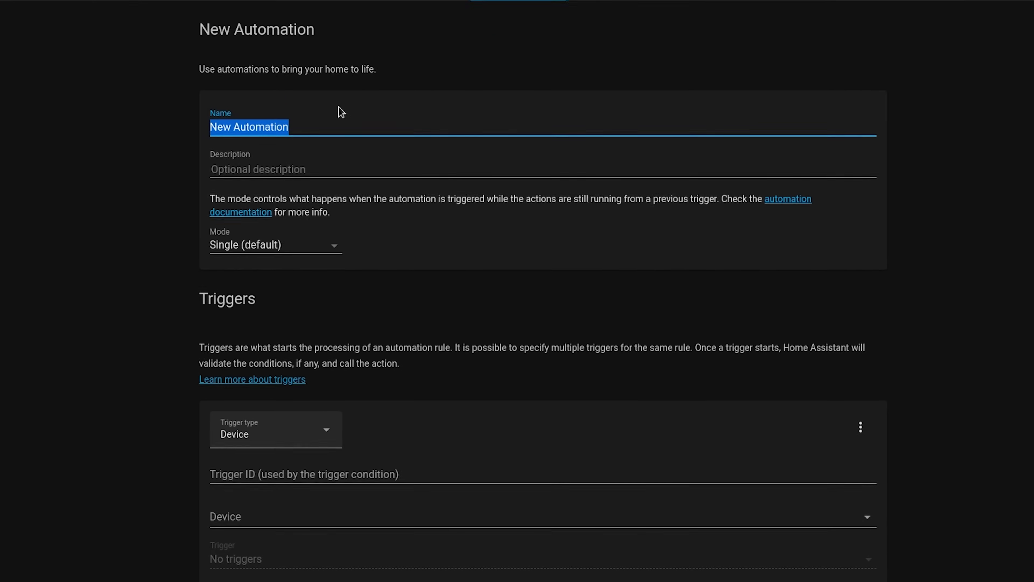
Step: Name the automation 'Double take' and add a State trigger 'unknown face' on sensor.double_take_unknown
text(Double take)
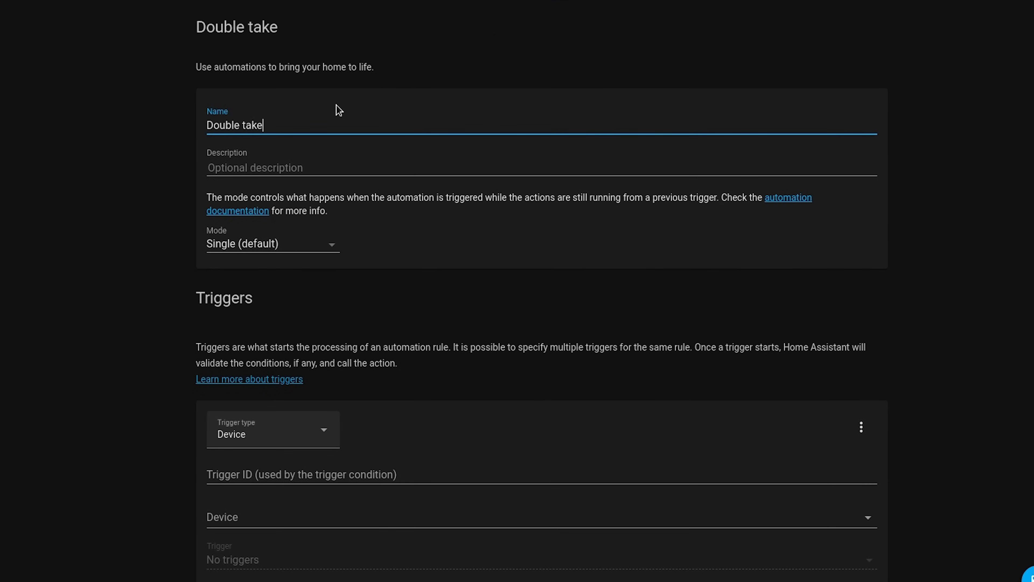
click(270, 429)
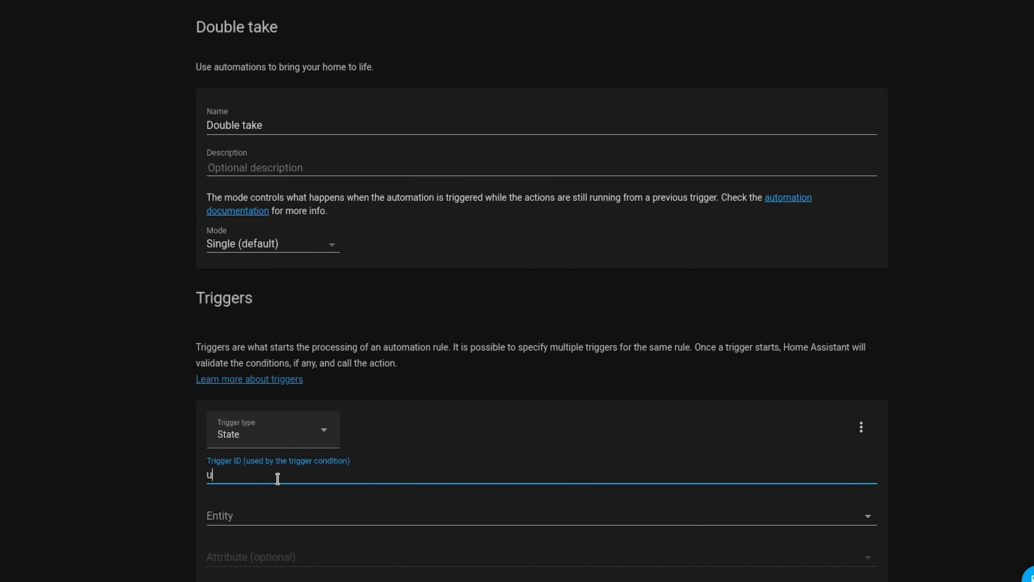
text(nknown)
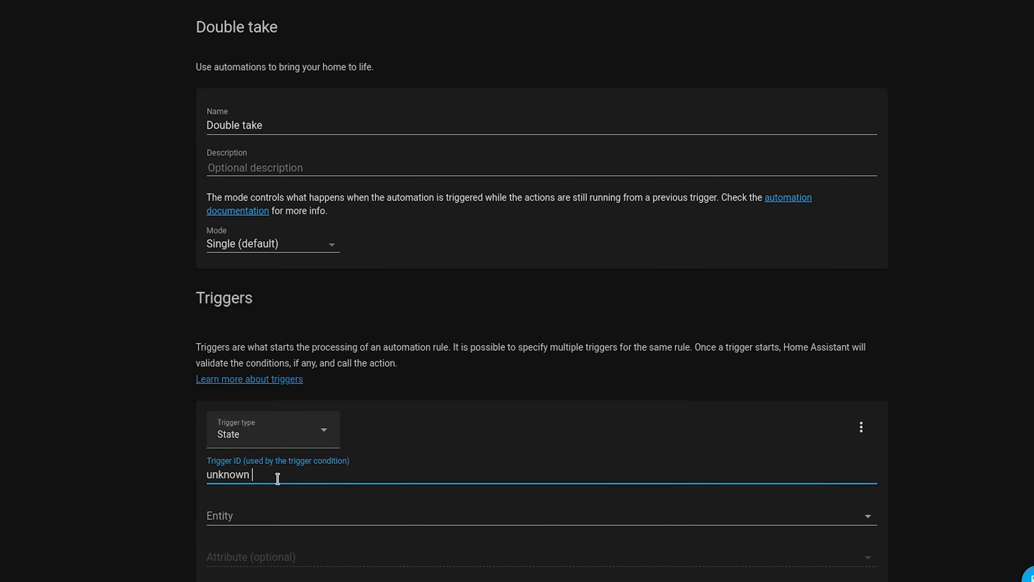
text(face)
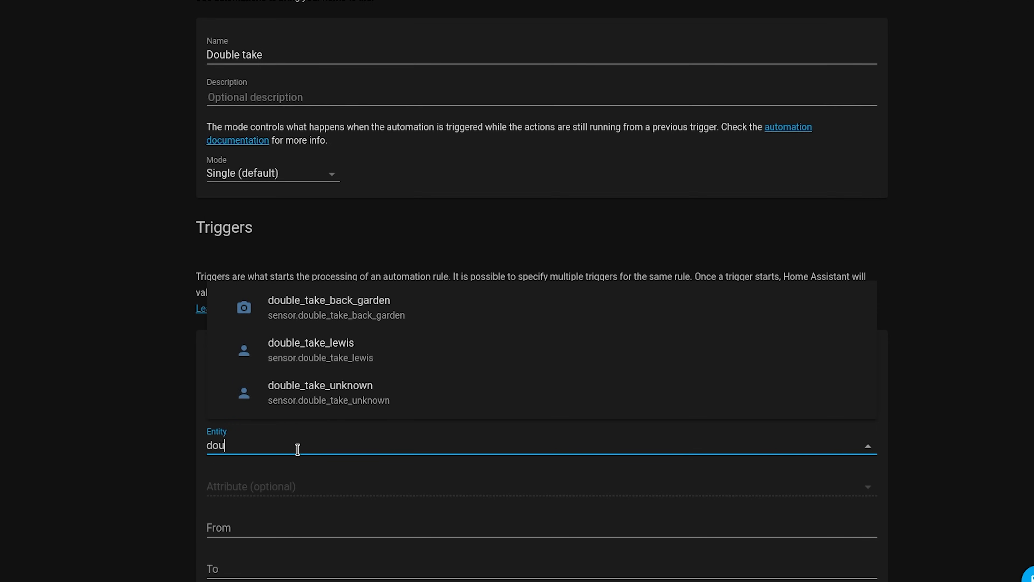
text(ble)
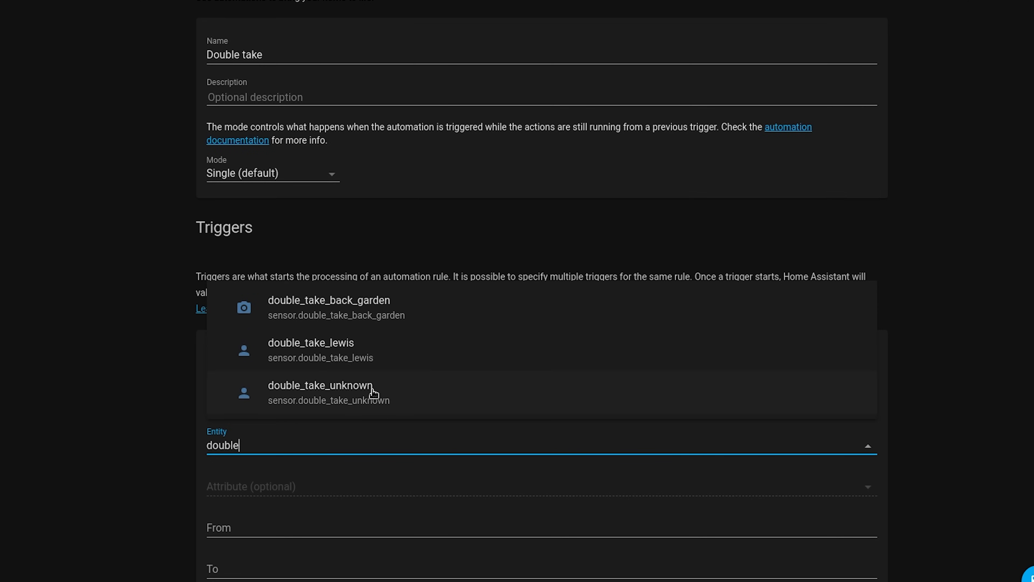
click(320, 392)
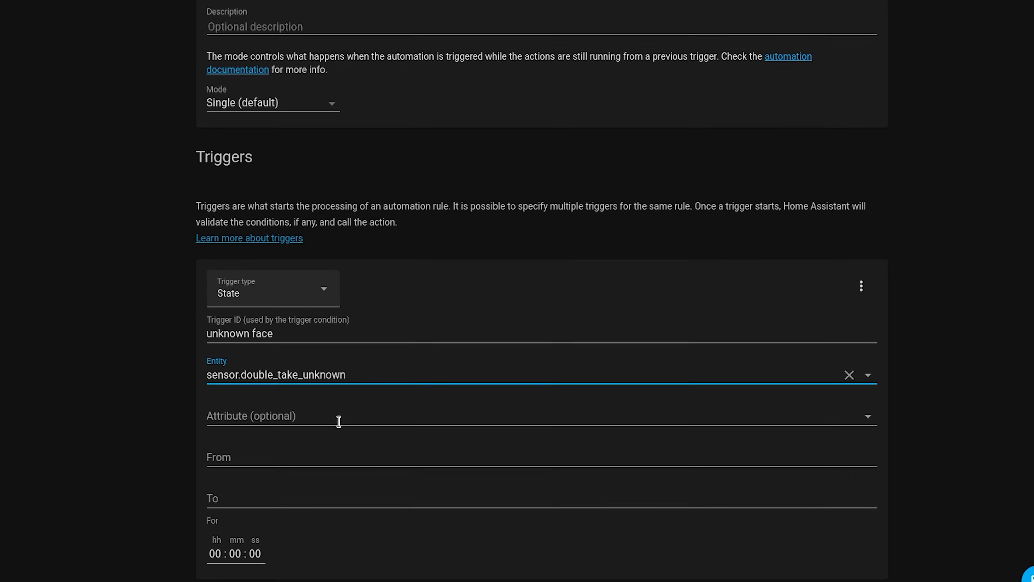
scroll(down, 3)
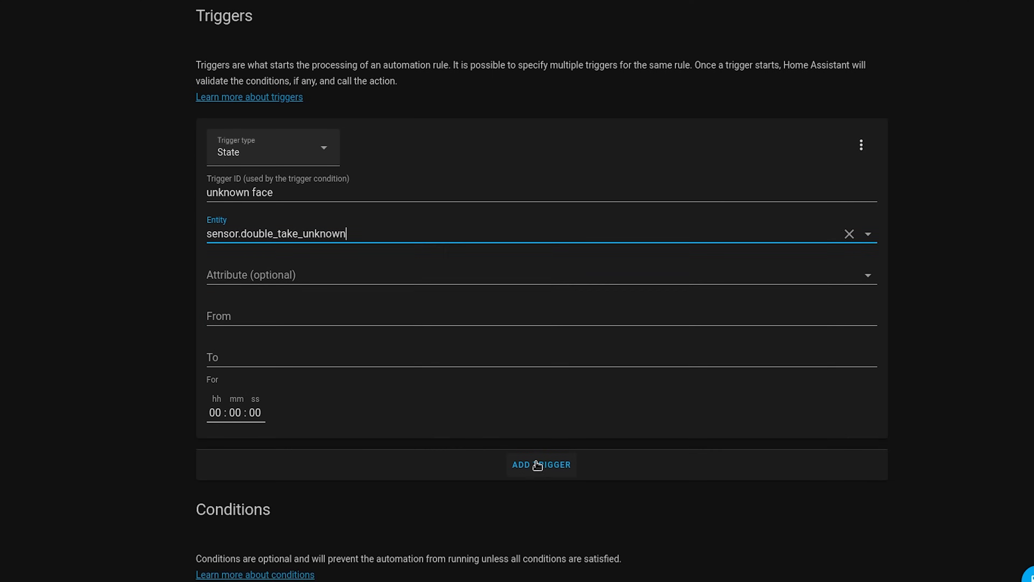
Step: Add a second State trigger on sensor.double_take_lewis for the recognised face
click(540, 464)
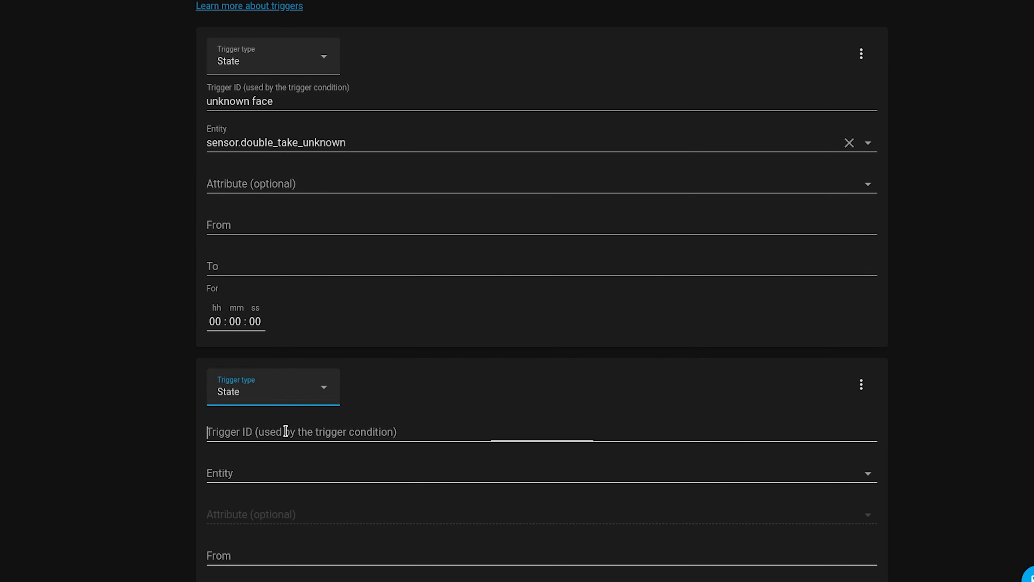
text(lewi)
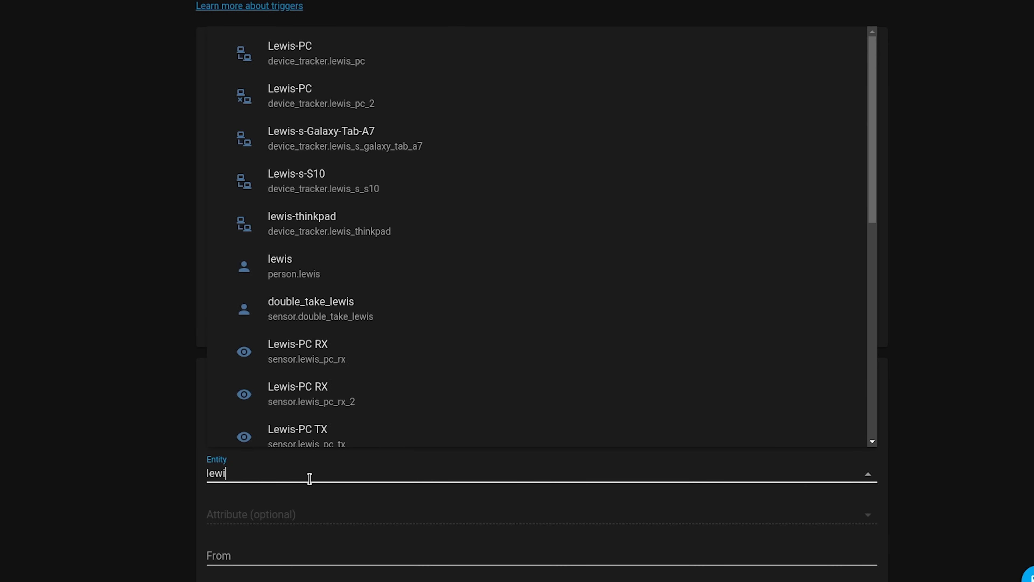
click(311, 308)
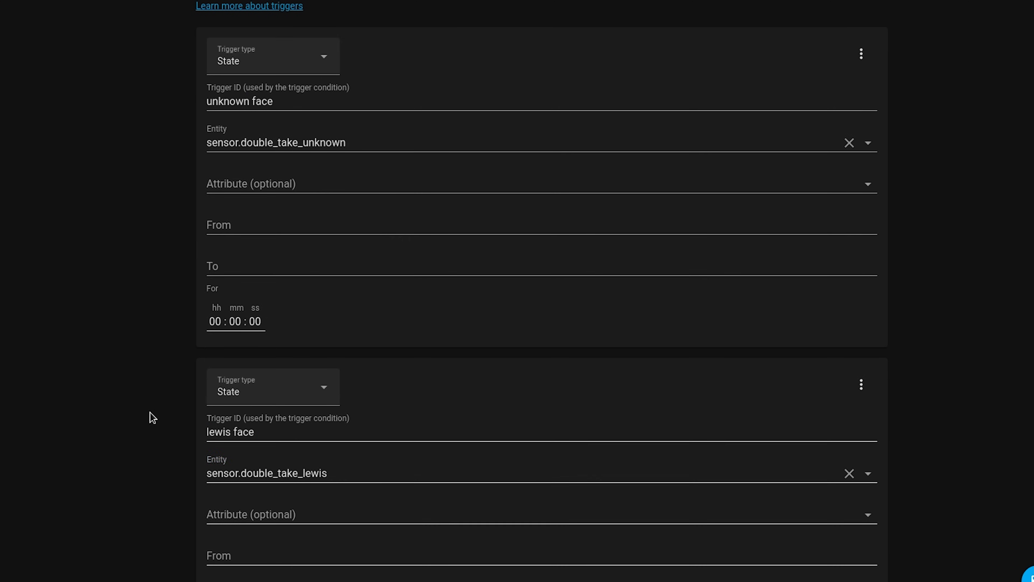
scroll(down, 3)
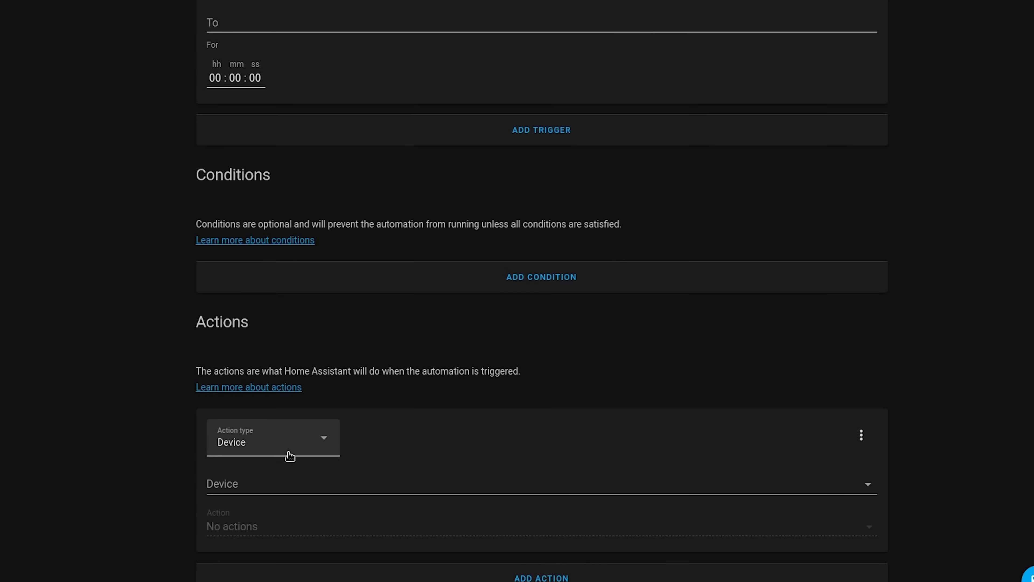
Step: Make the action a Choose whose first option is conditioned on the 'unknown face' trigger ID
click(273, 437)
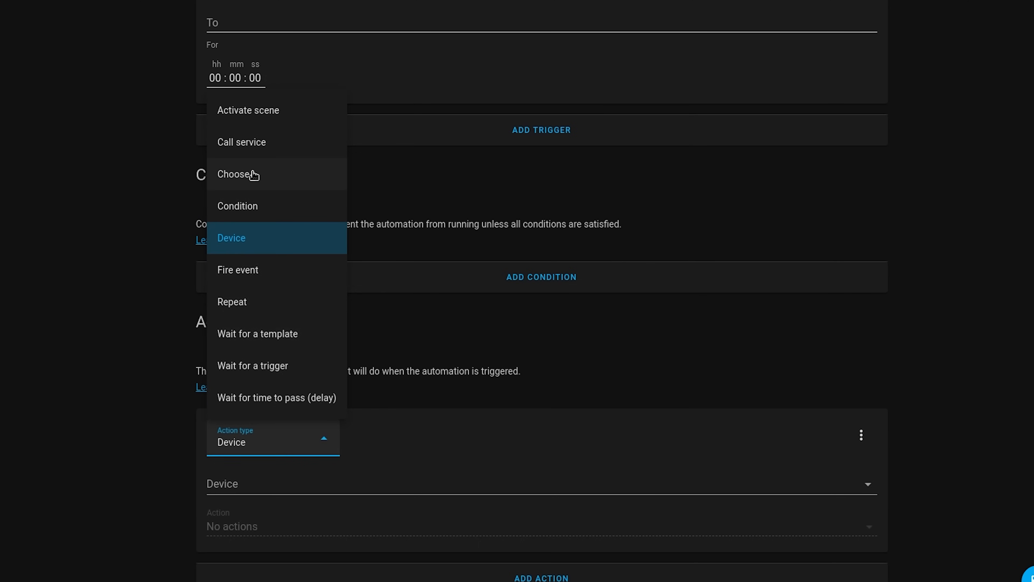
click(235, 174)
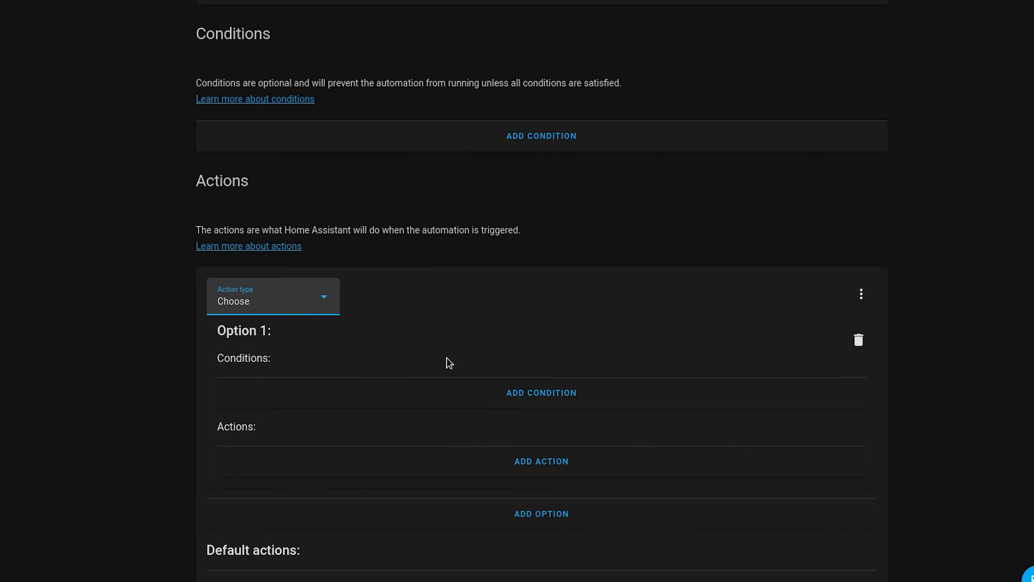
click(540, 392)
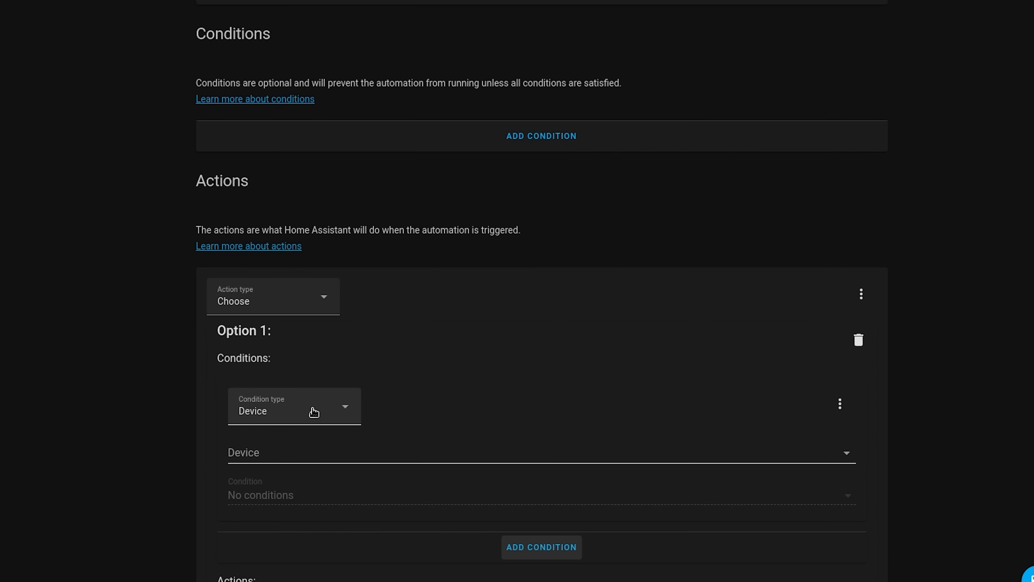
click(294, 407)
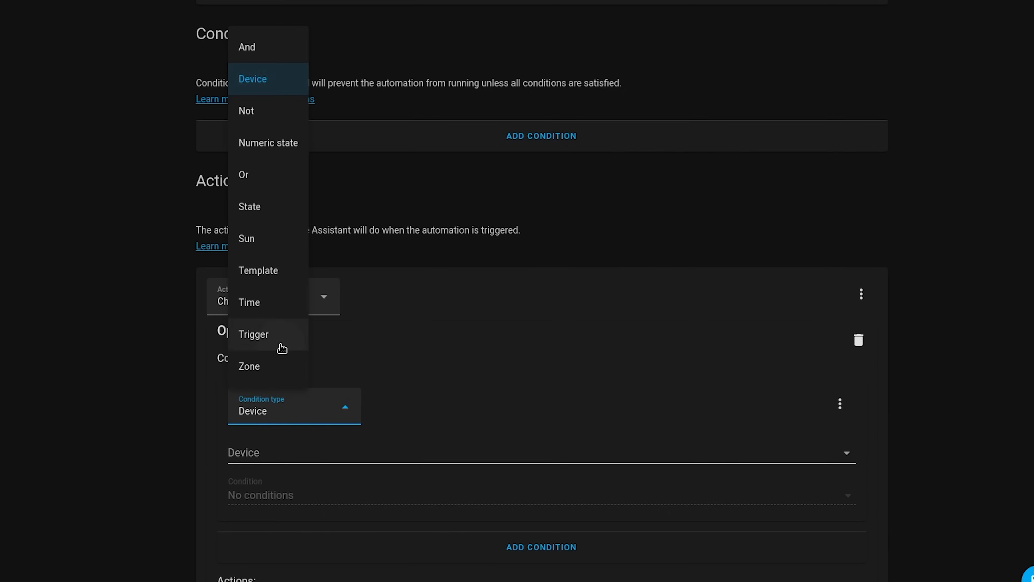
click(253, 335)
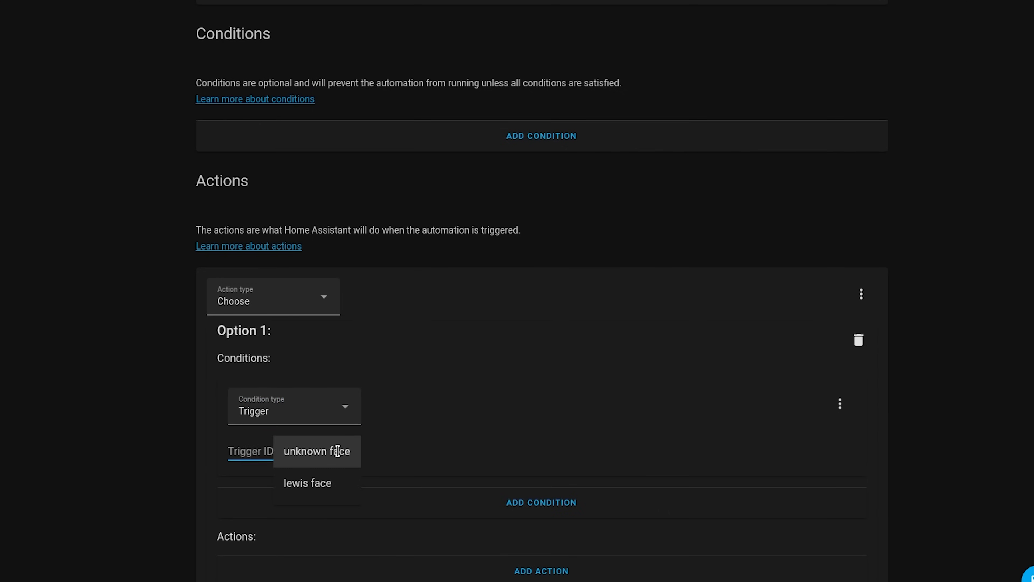
click(316, 452)
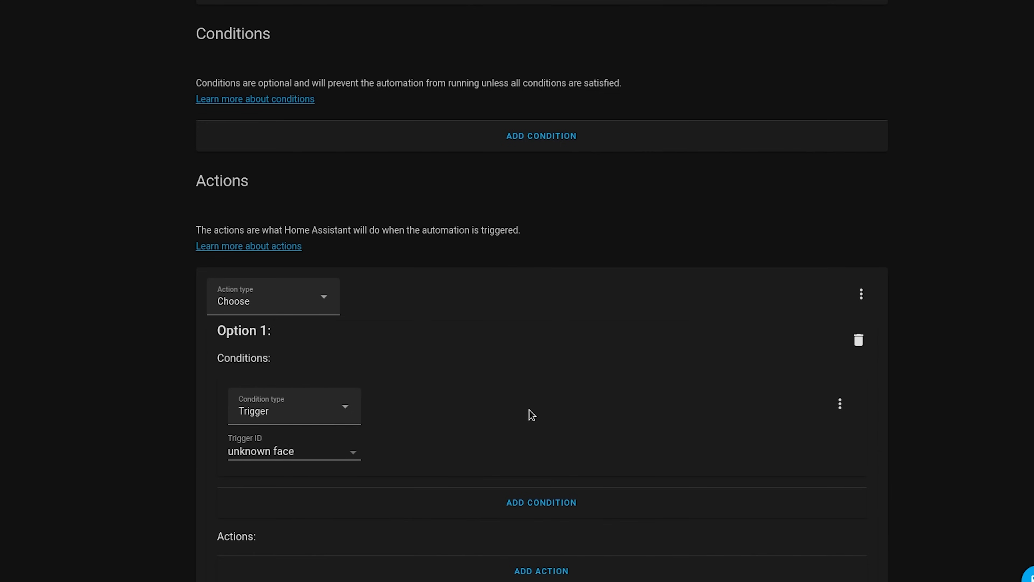
scroll(down, 3)
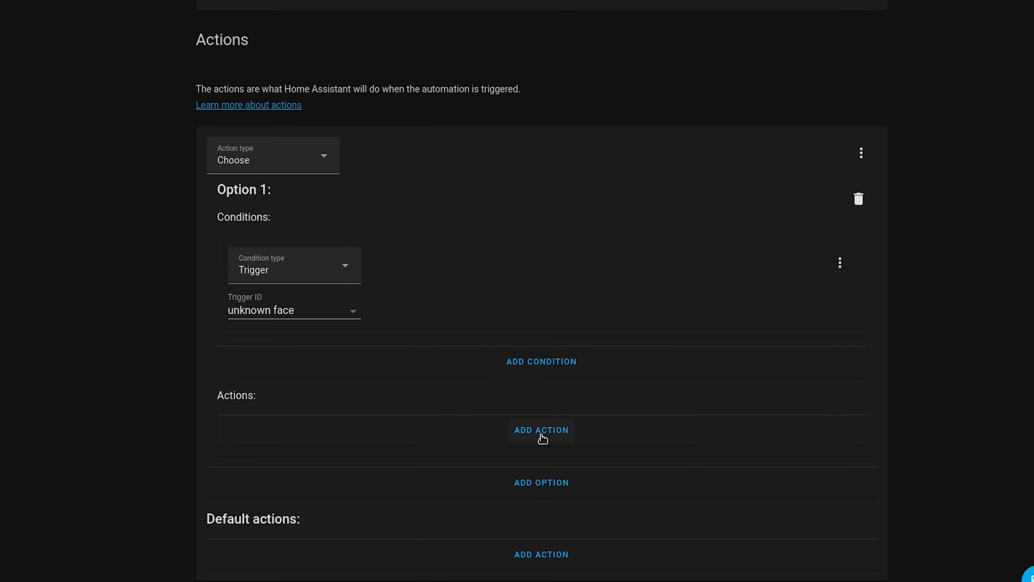
click(540, 429)
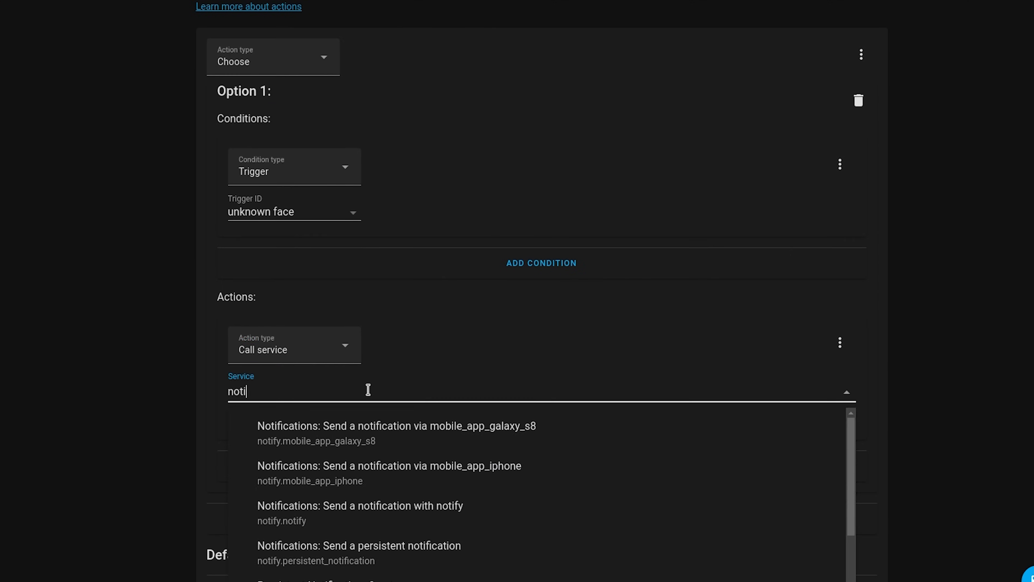
Step: Call notify with the YAML message 'I see a face I don't recognise at the camera:' followed by a states template
click(360, 512)
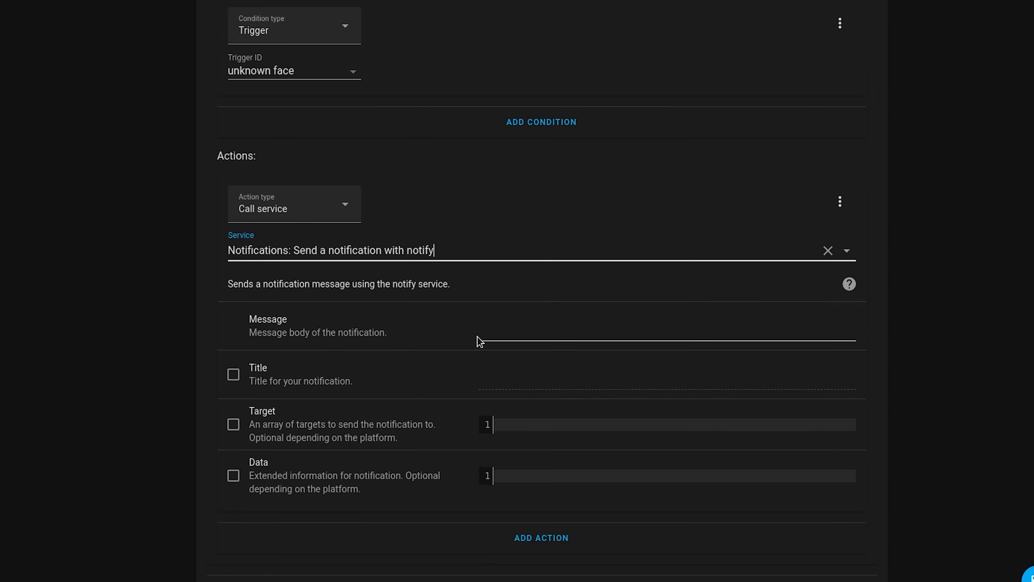
text(I see a face I don)
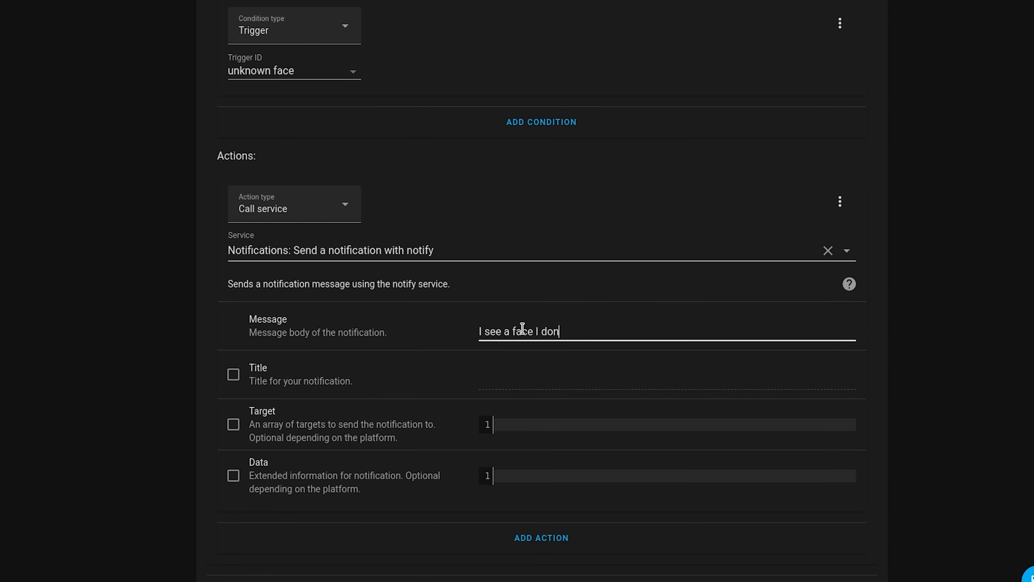
click(839, 201)
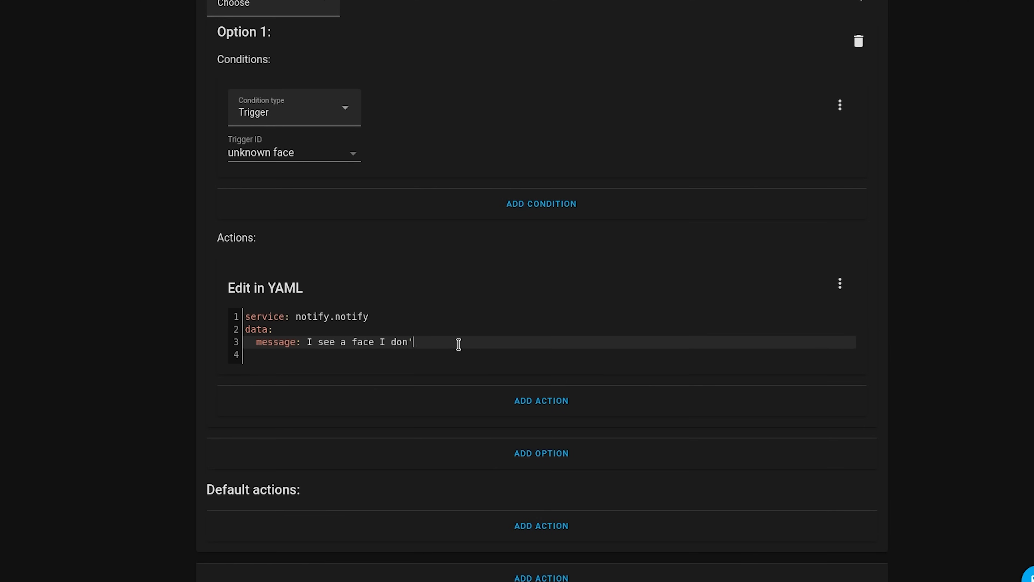
text(t recognise at the ca)
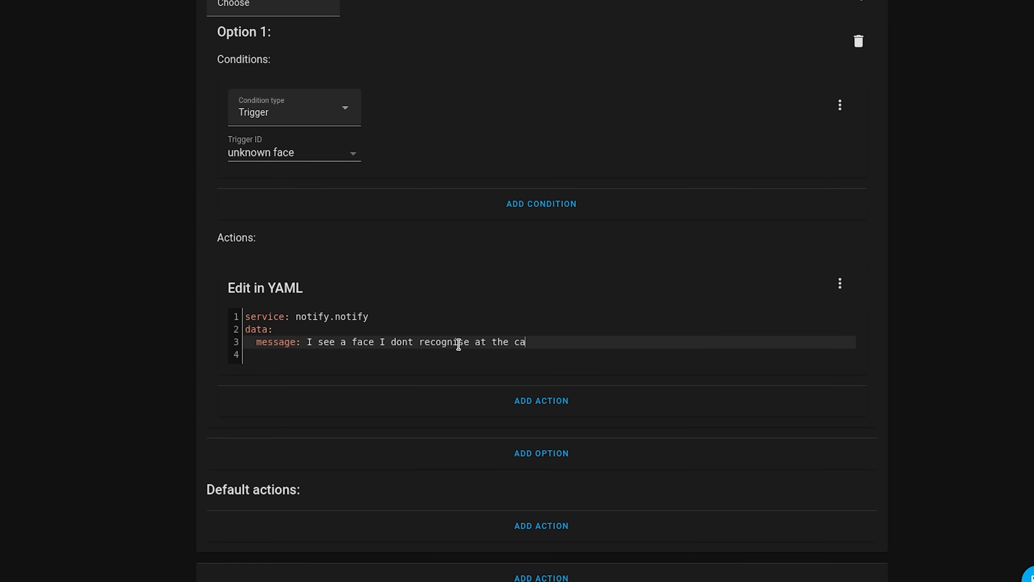
text(mera: {{states('se)
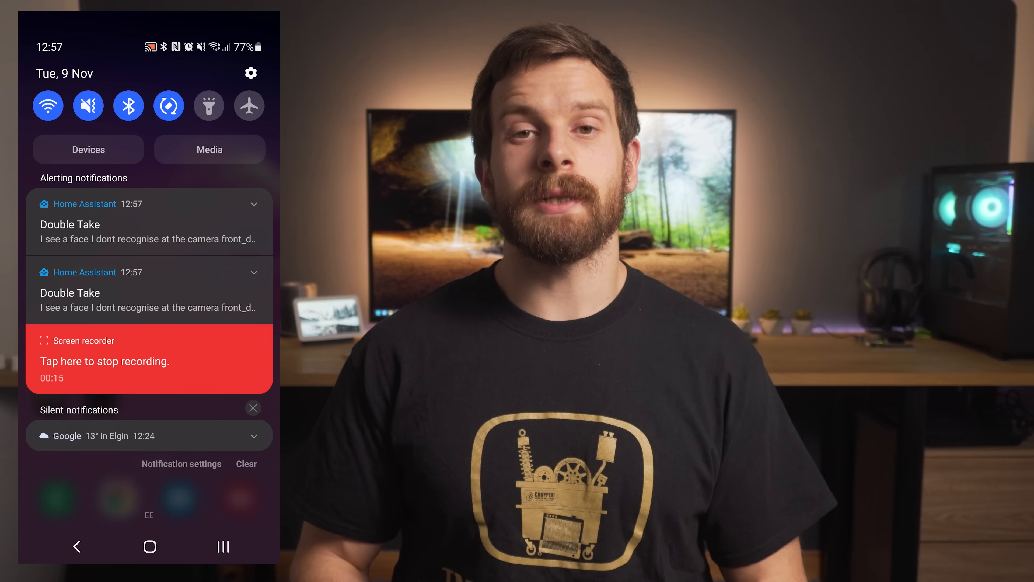
Step: Check the phone's notification shade for the delivered Double Take alerts
click(252, 203)
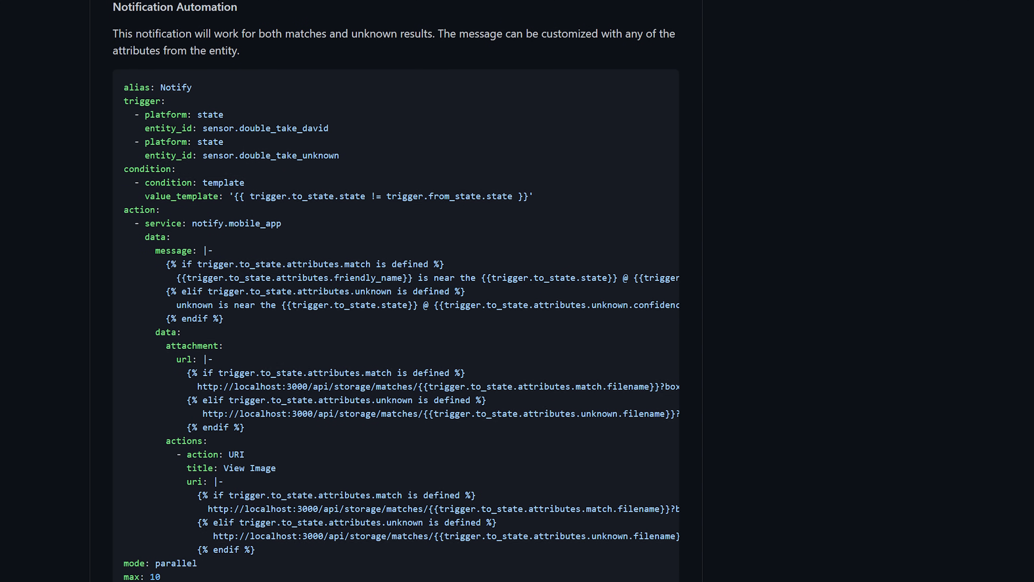
Step: Scroll the Double Take docs to the Notification Automation YAML example
scroll(down, 3)
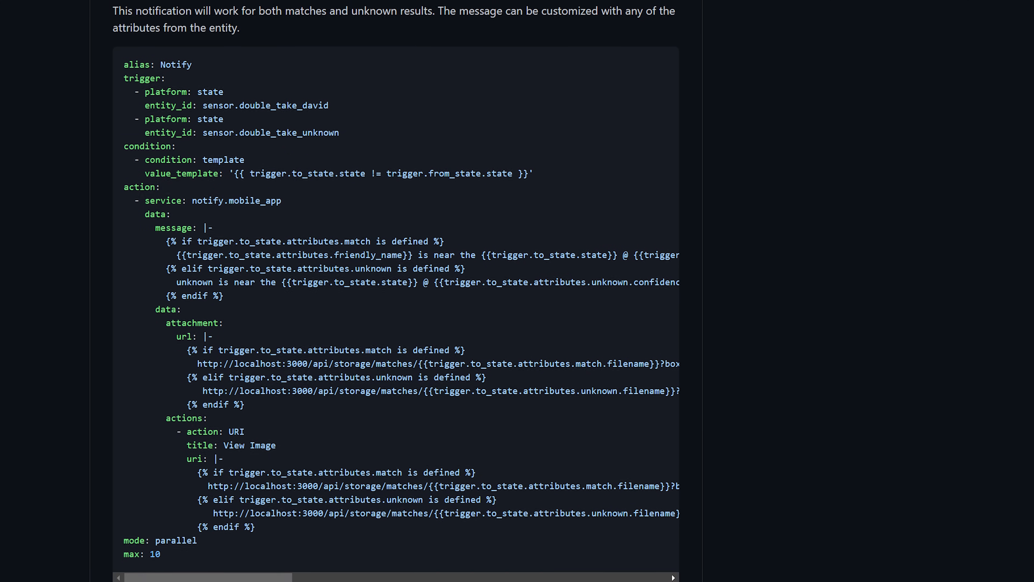